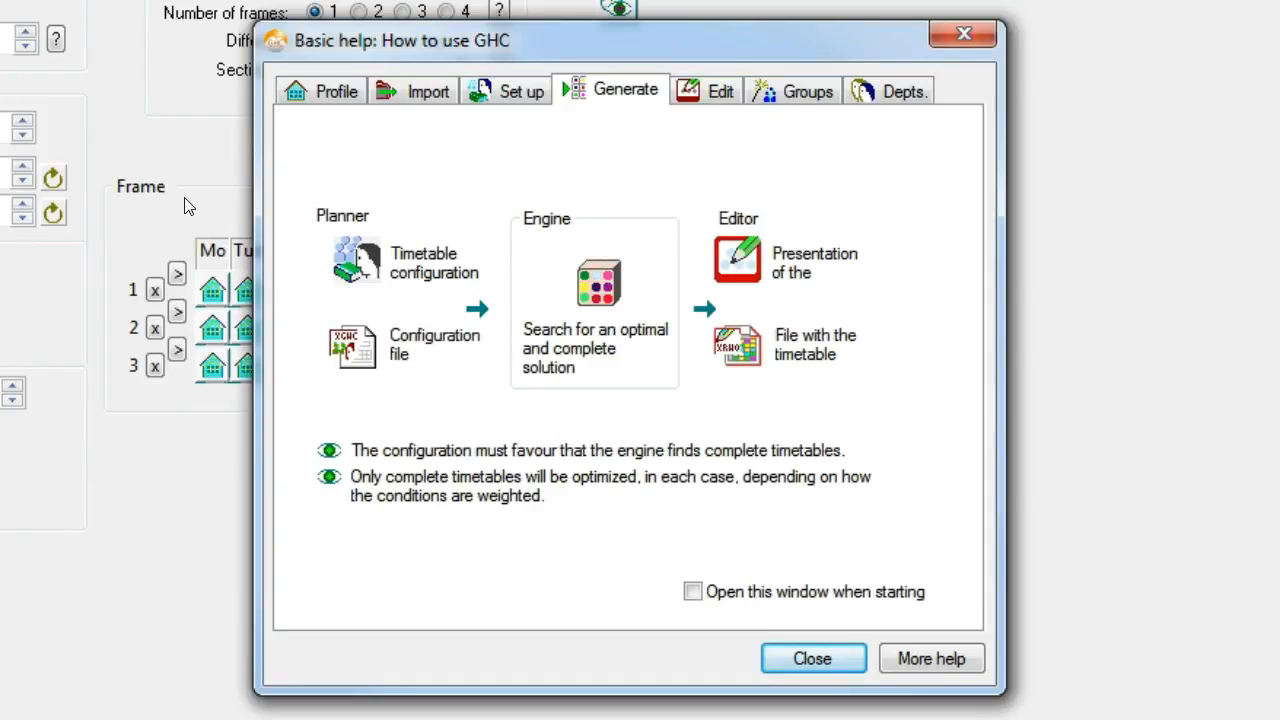
# - Dismiss the 'Basic help: How to use GHC' window to return to the timetable frame
pyautogui.click(812, 658)
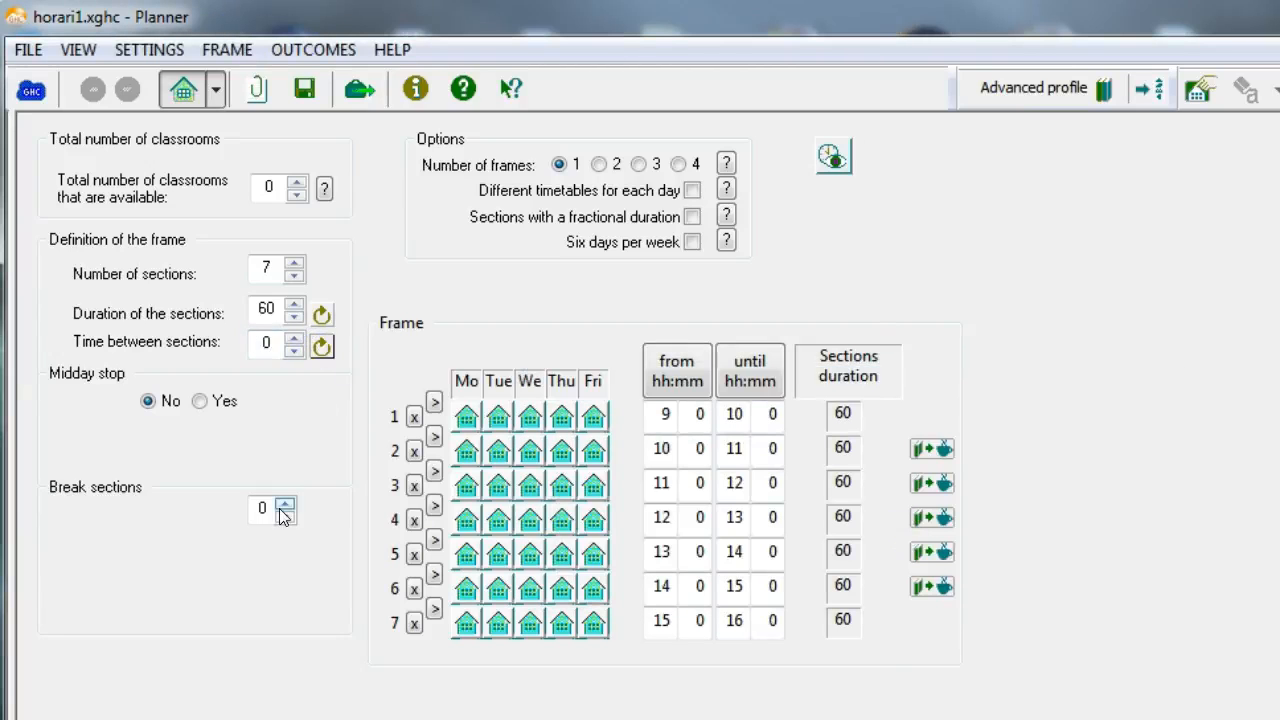
# - Add one 30-minute break section placed after section 3 and apply it to the section times
pyautogui.click(284, 504)
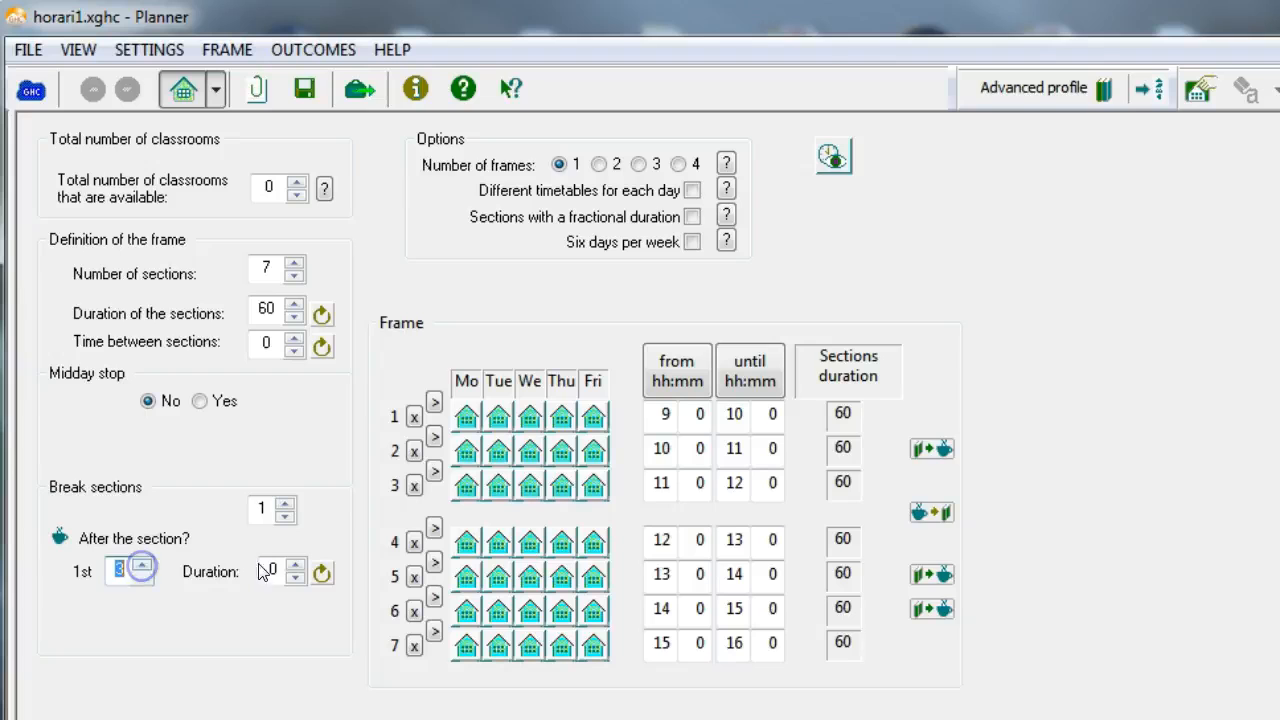
pyautogui.click(296, 564)
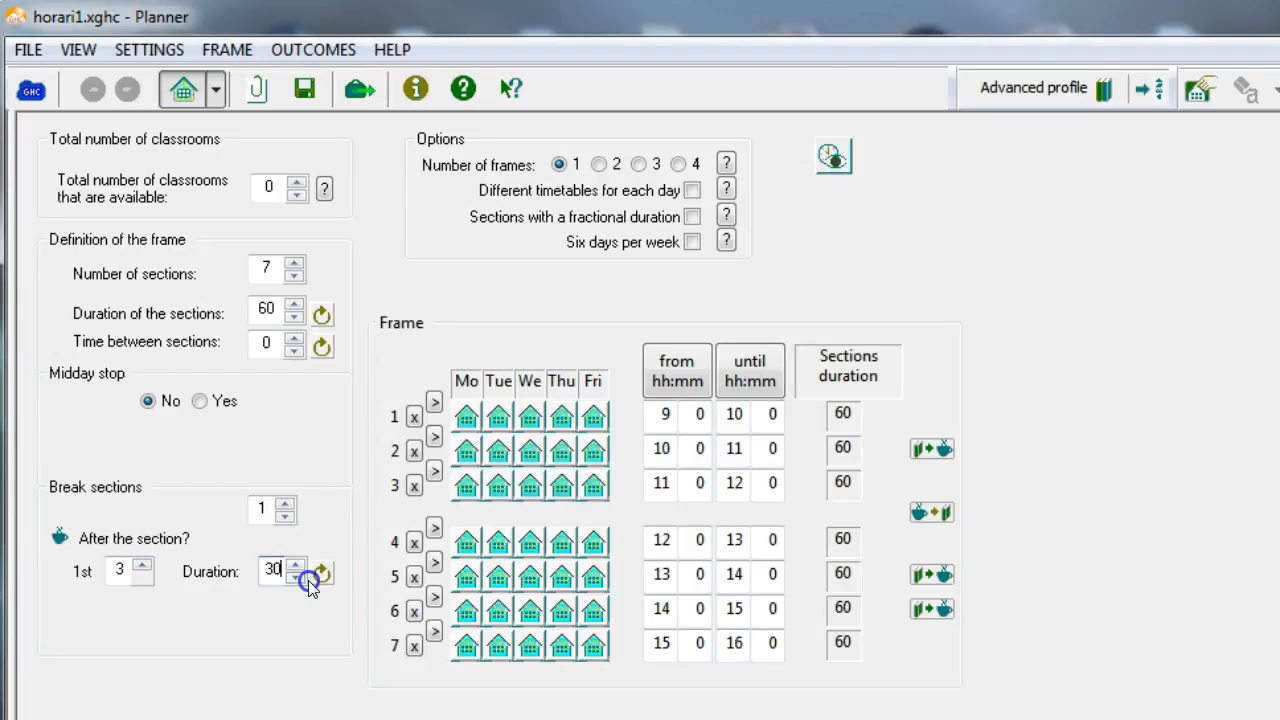
pyautogui.click(322, 572)
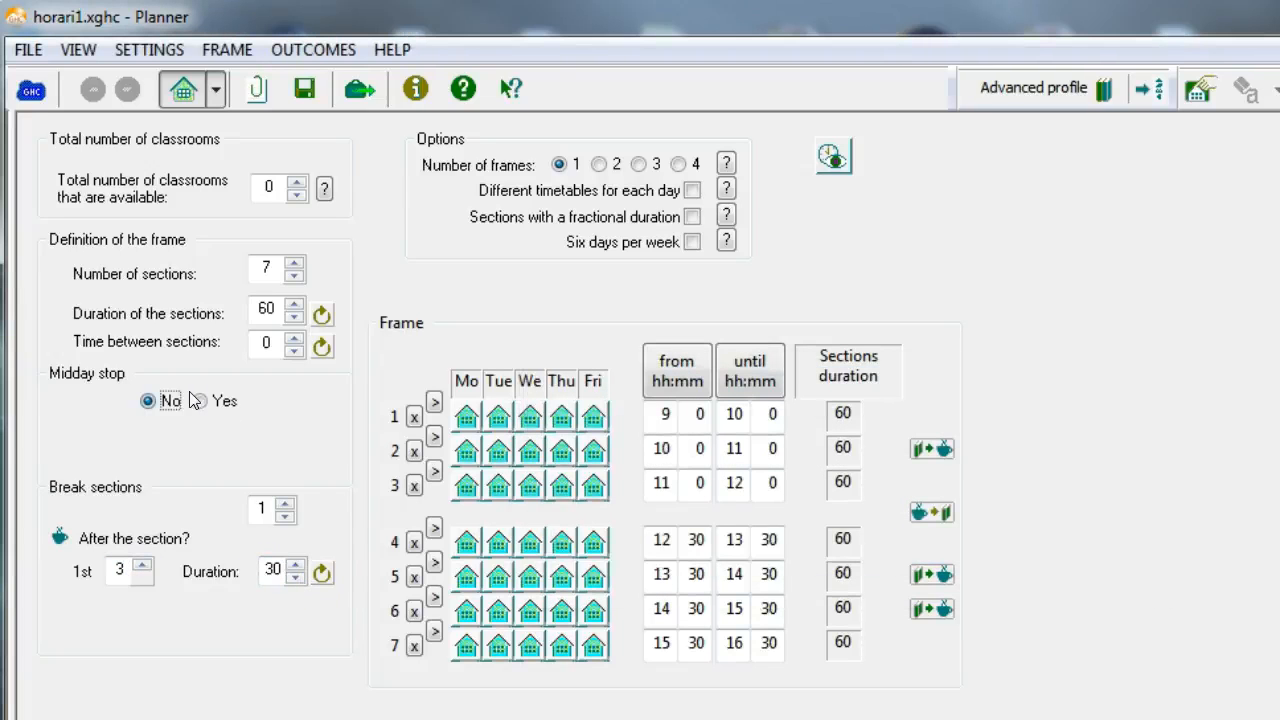
# - Enable a 90-minute midday stop after section 5 and forbid Friday's sections 6 and 7
pyautogui.click(200, 400)
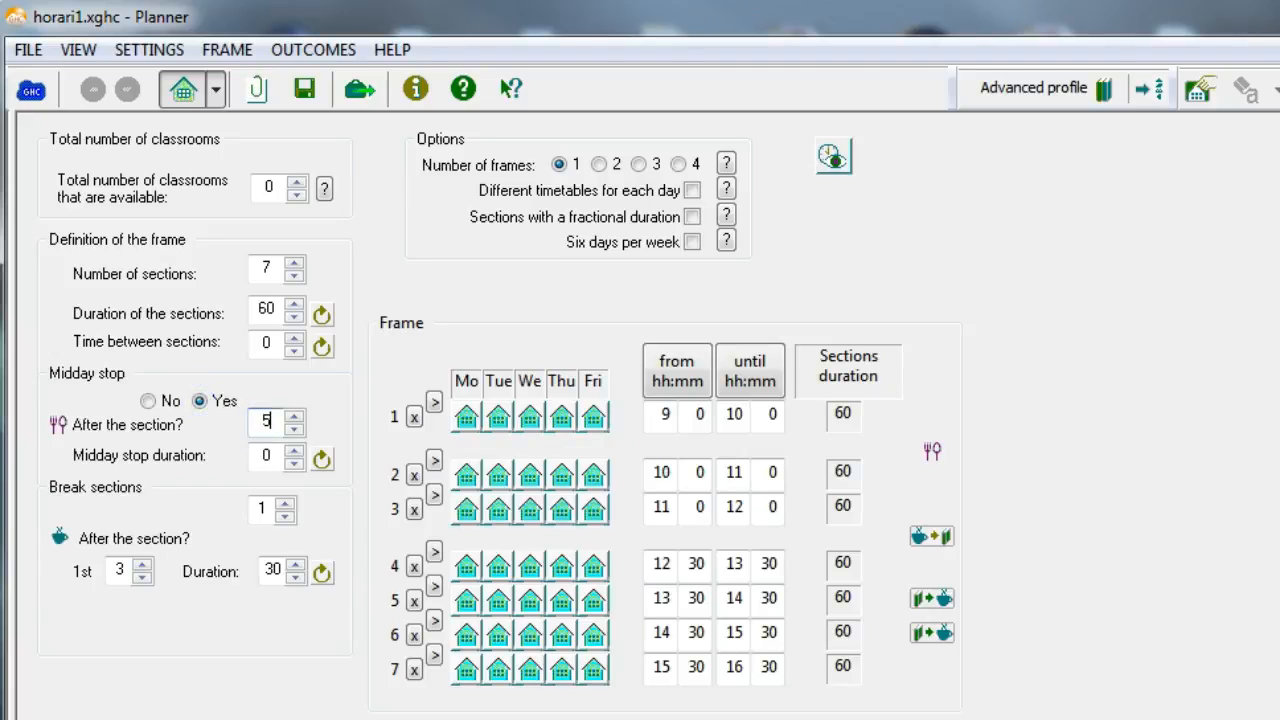
pyautogui.click(322, 460)
pyautogui.write('90')
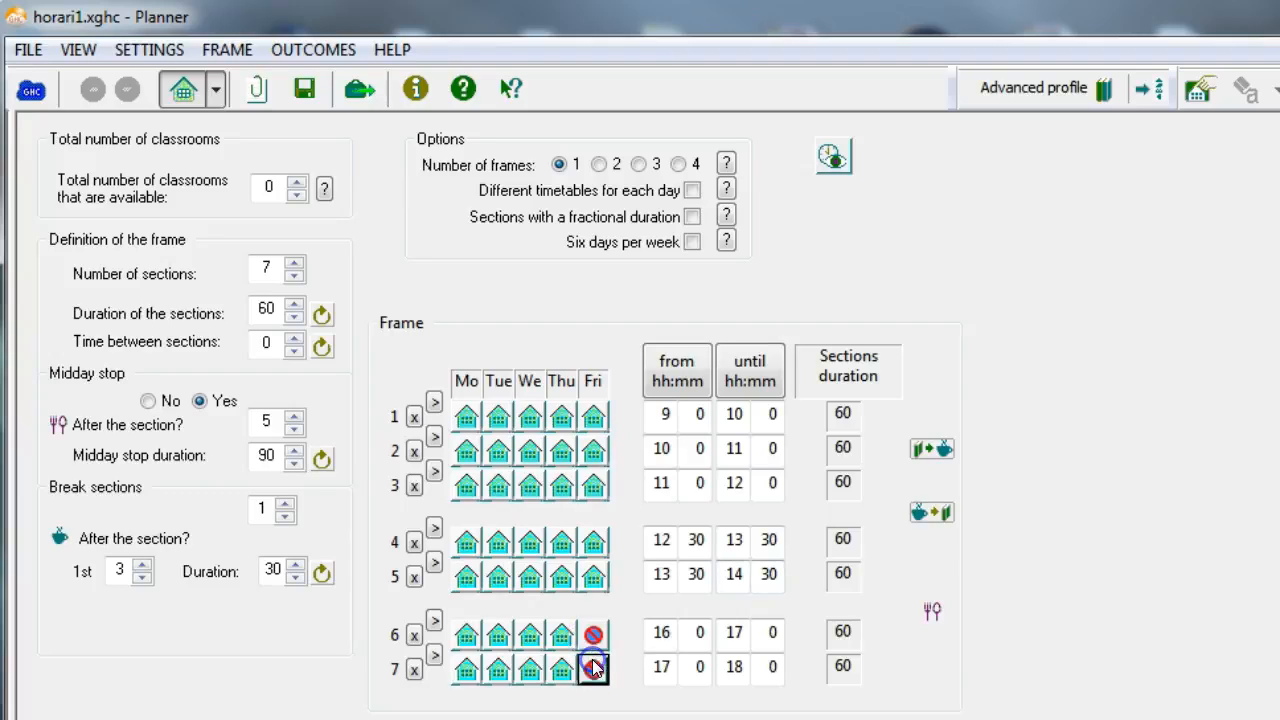
pyautogui.click(592, 668)
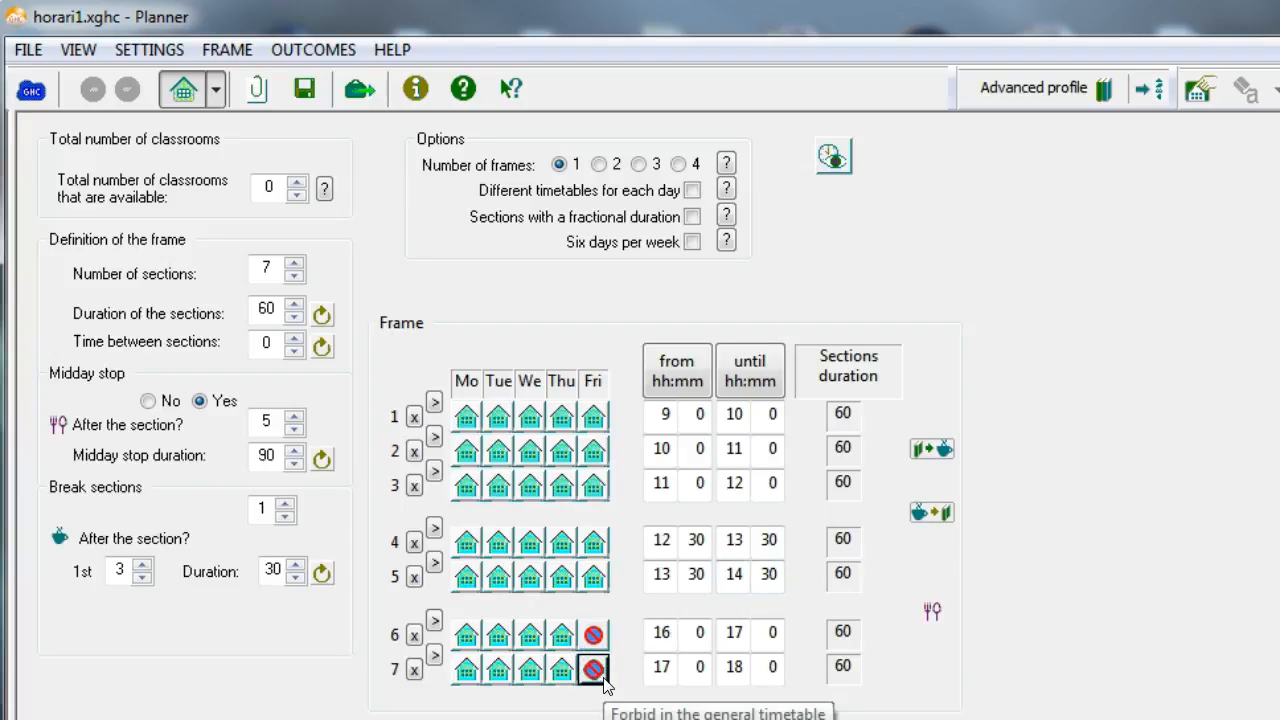
pyautogui.click(294, 180)
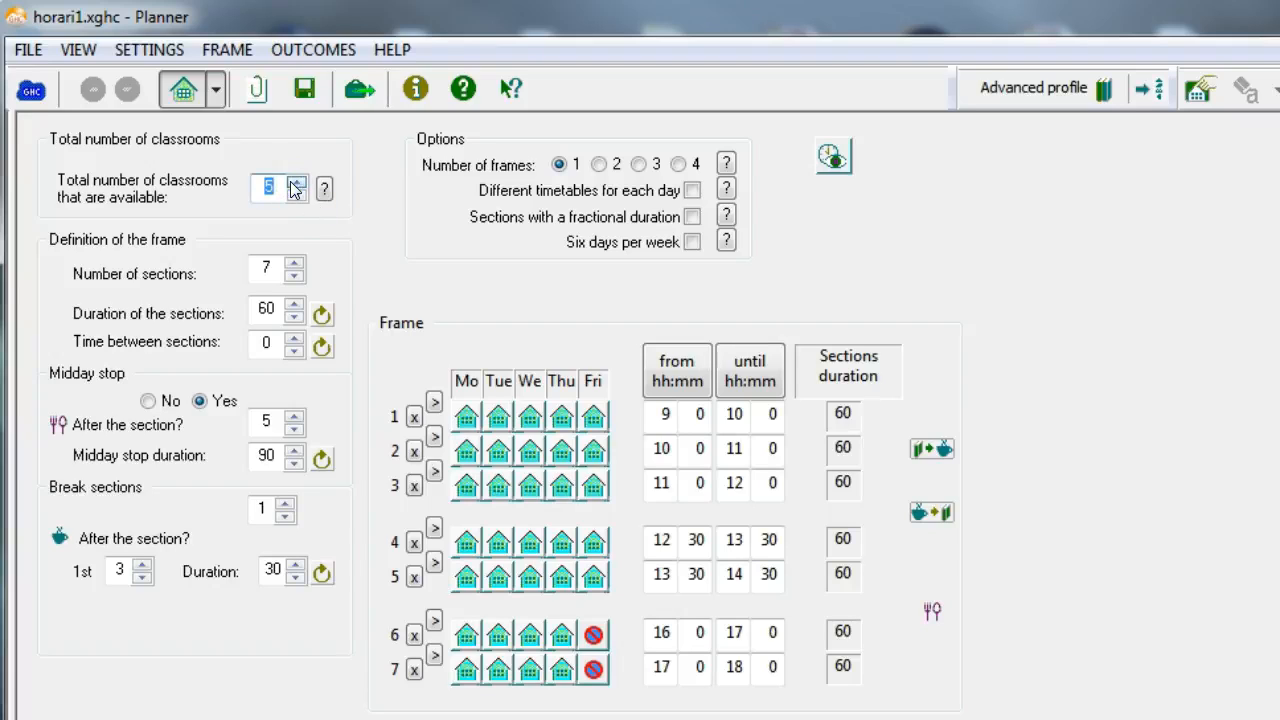
# - Create the Gym and Laboratory classrooms and bring up the sets of classrooms
pyautogui.click(1252, 188)
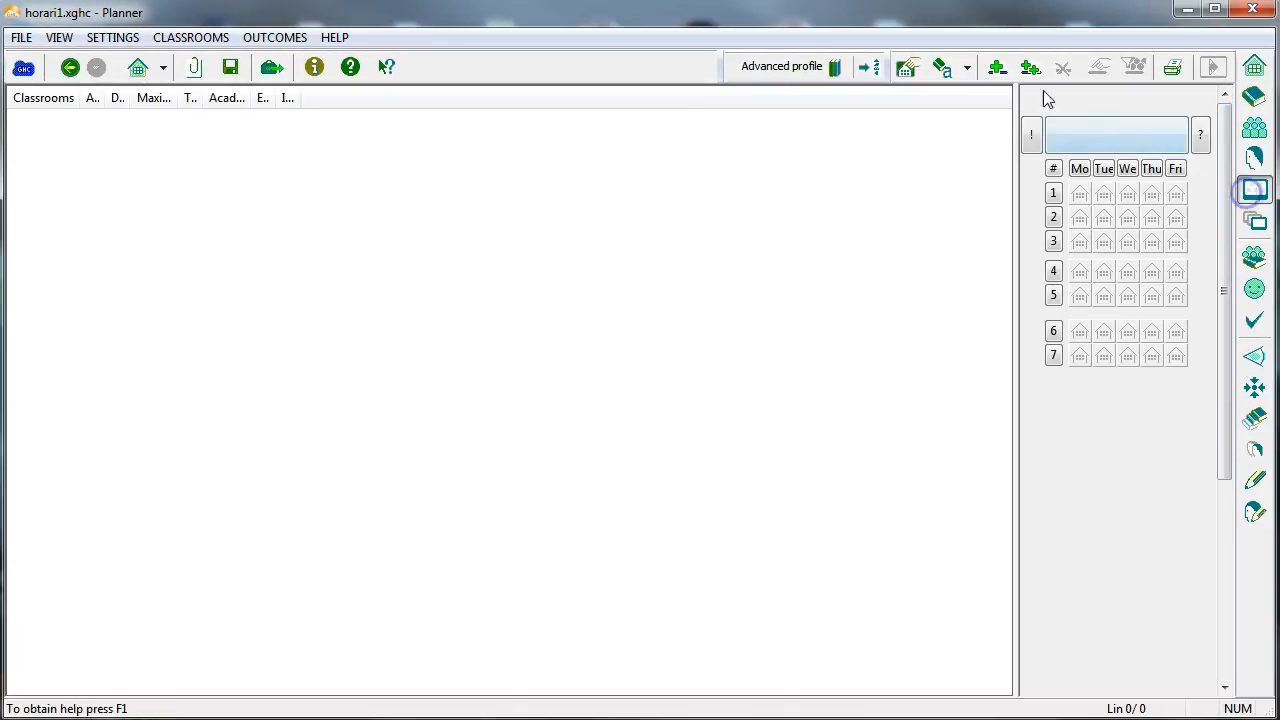
pyautogui.click(996, 68)
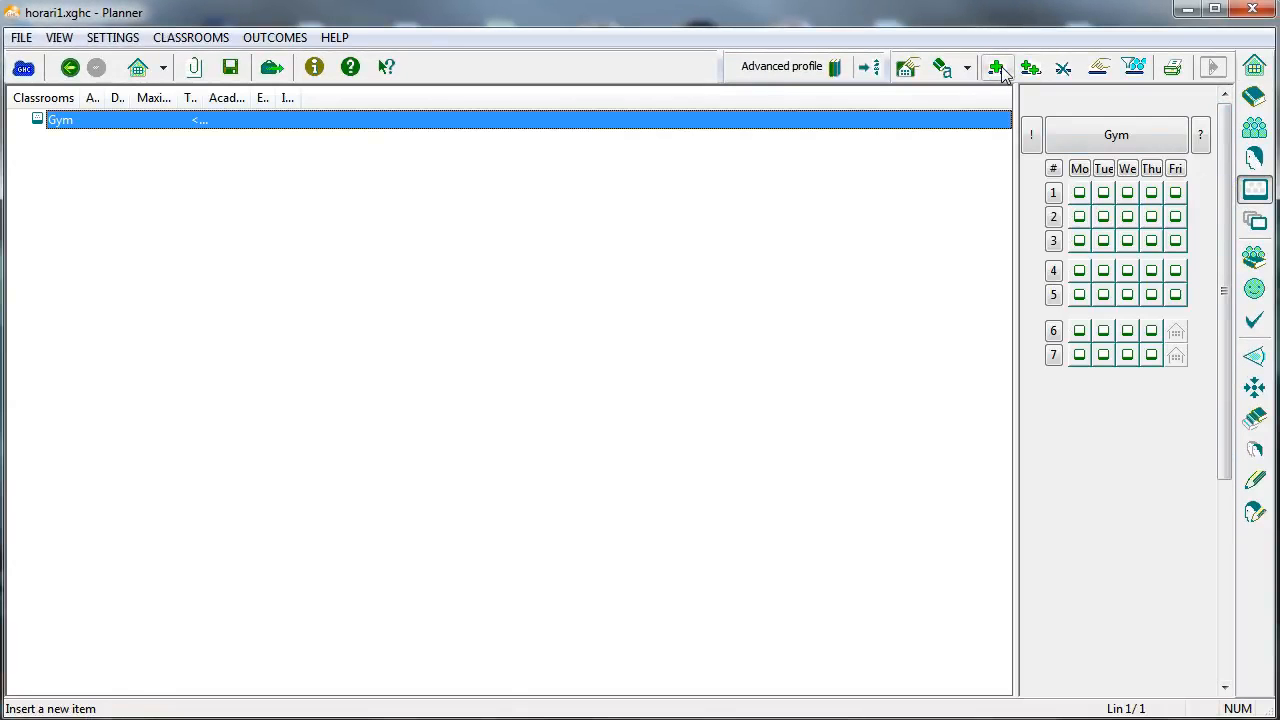
pyautogui.click(996, 68)
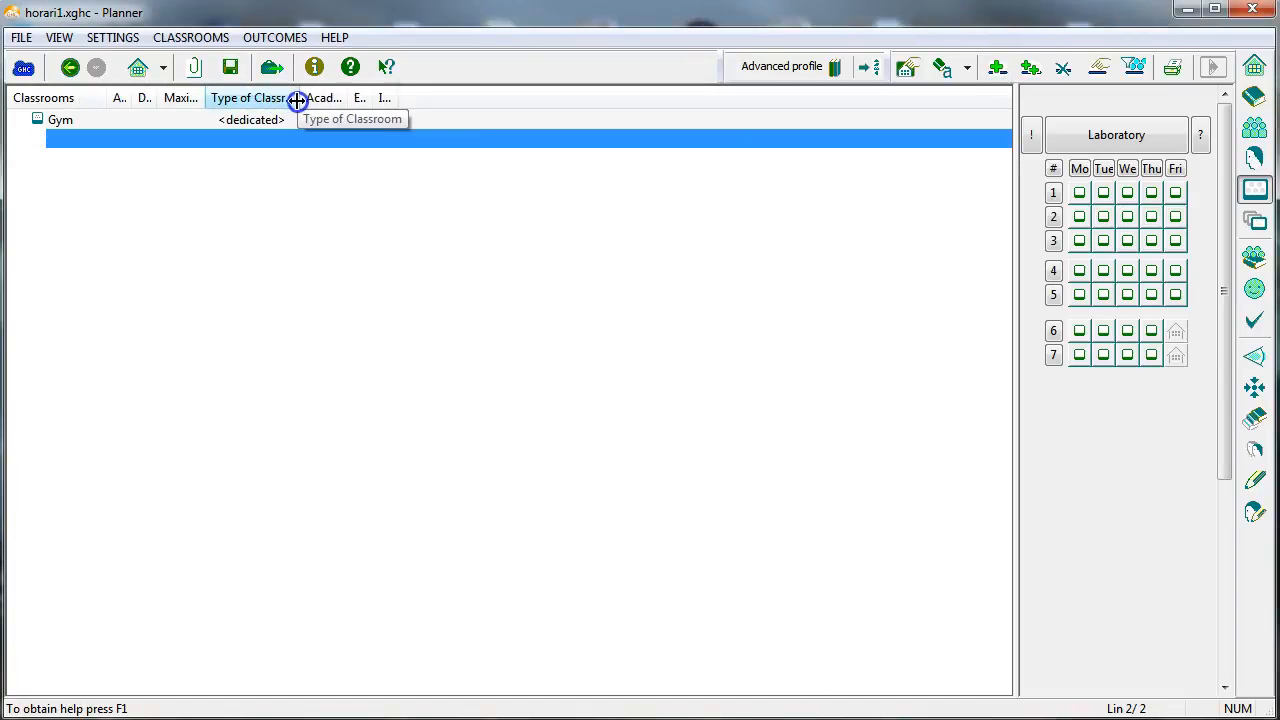
pyautogui.click(1254, 220)
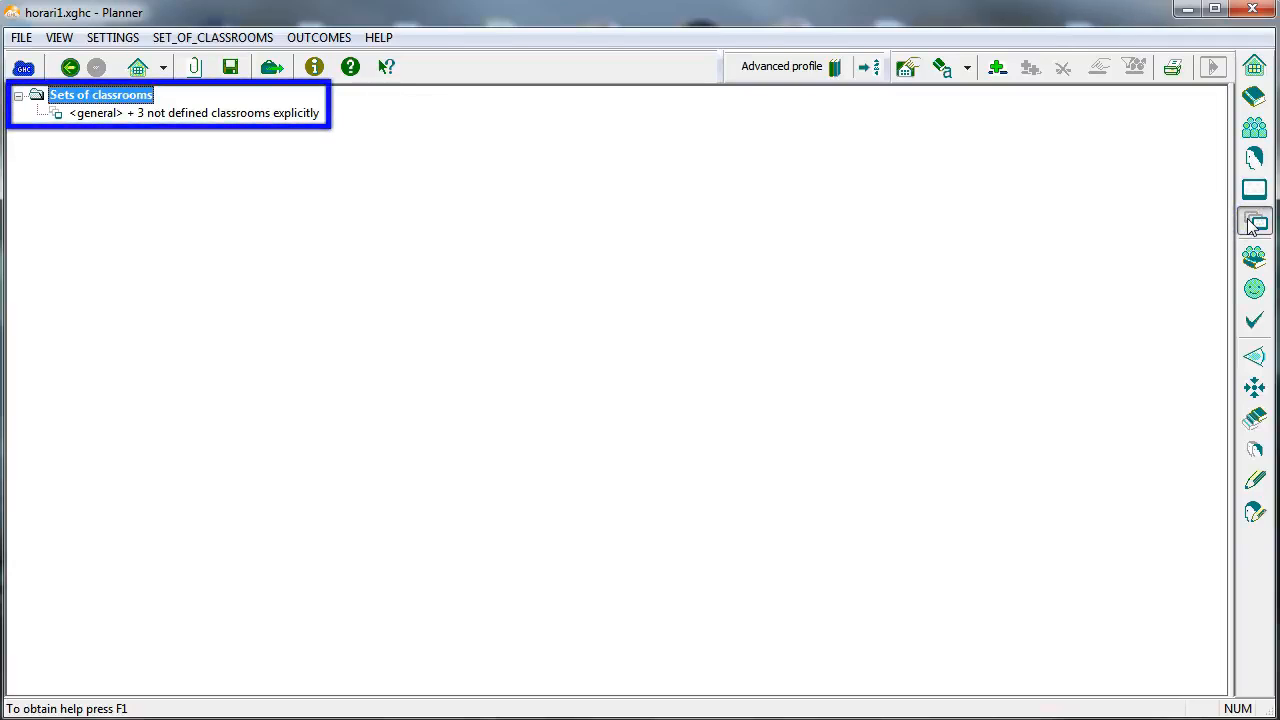
pyautogui.moveTo(1224, 224)
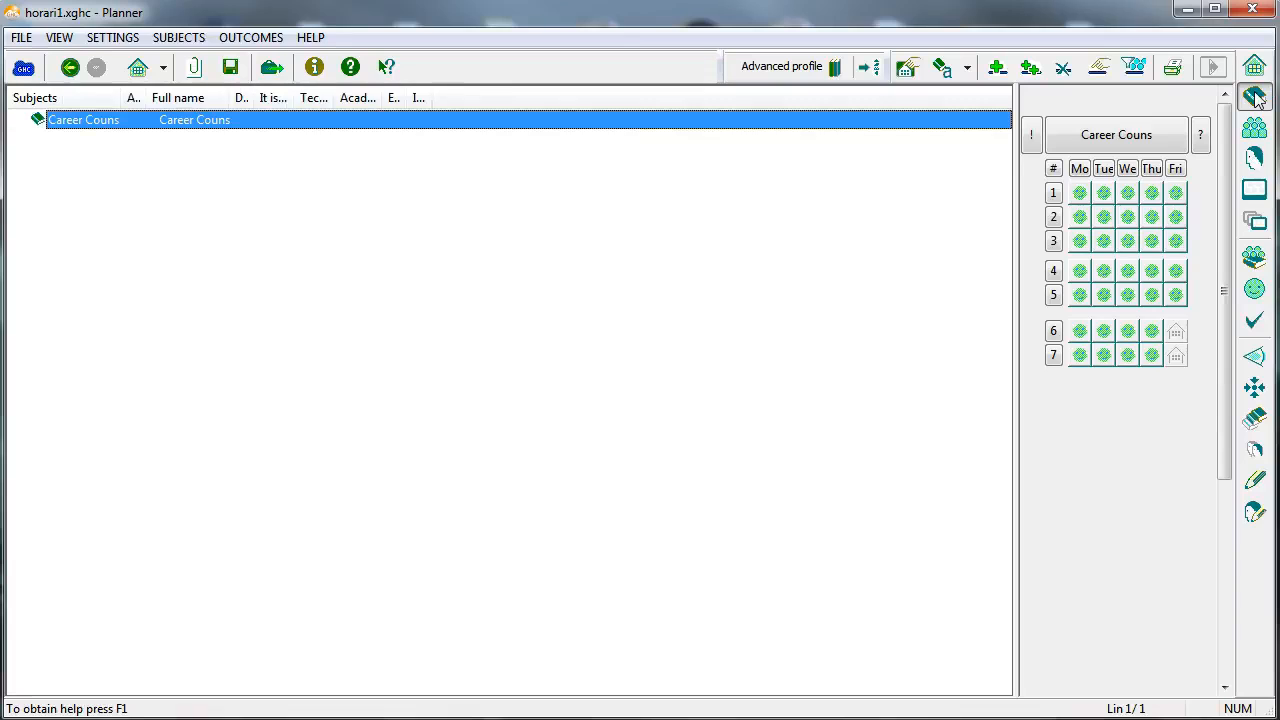
# - Bring up the still-empty list of student groups after adding the Career Couns subject
pyautogui.click(996, 68)
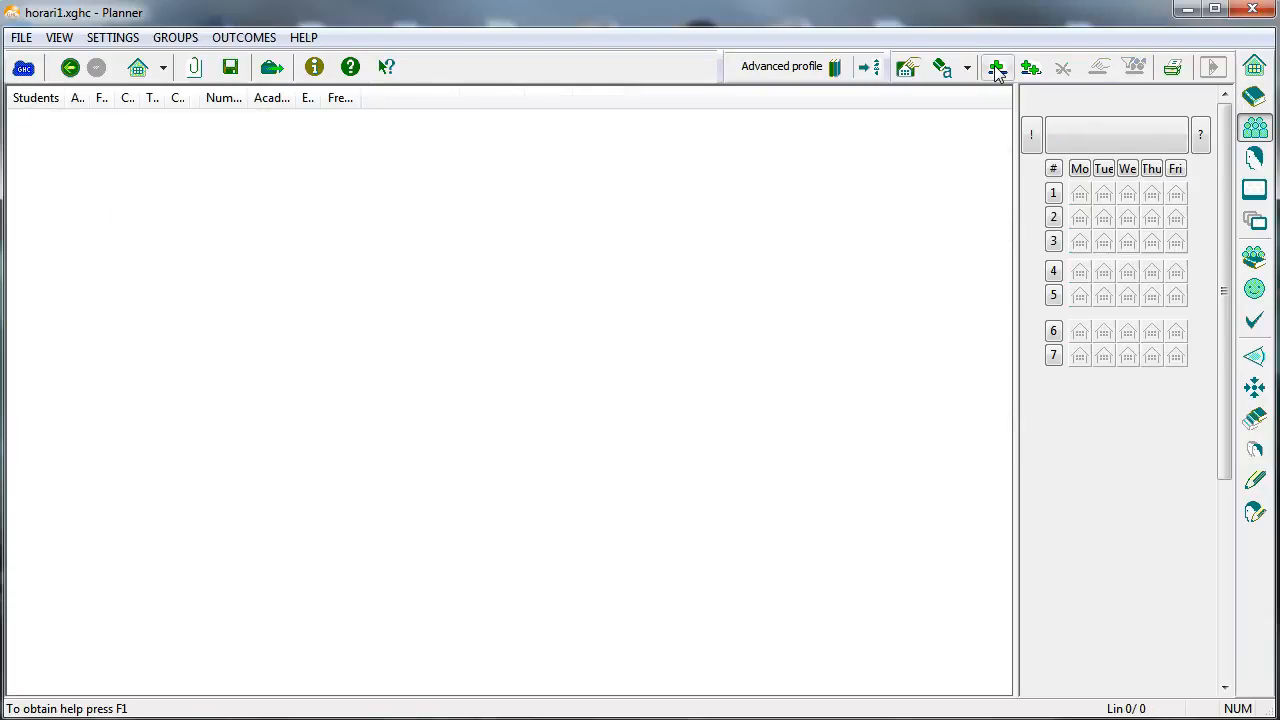
# - Insert student groups 1st Grade - A through 4th Grade - B and show the empty faculty list
pyautogui.click(996, 68)
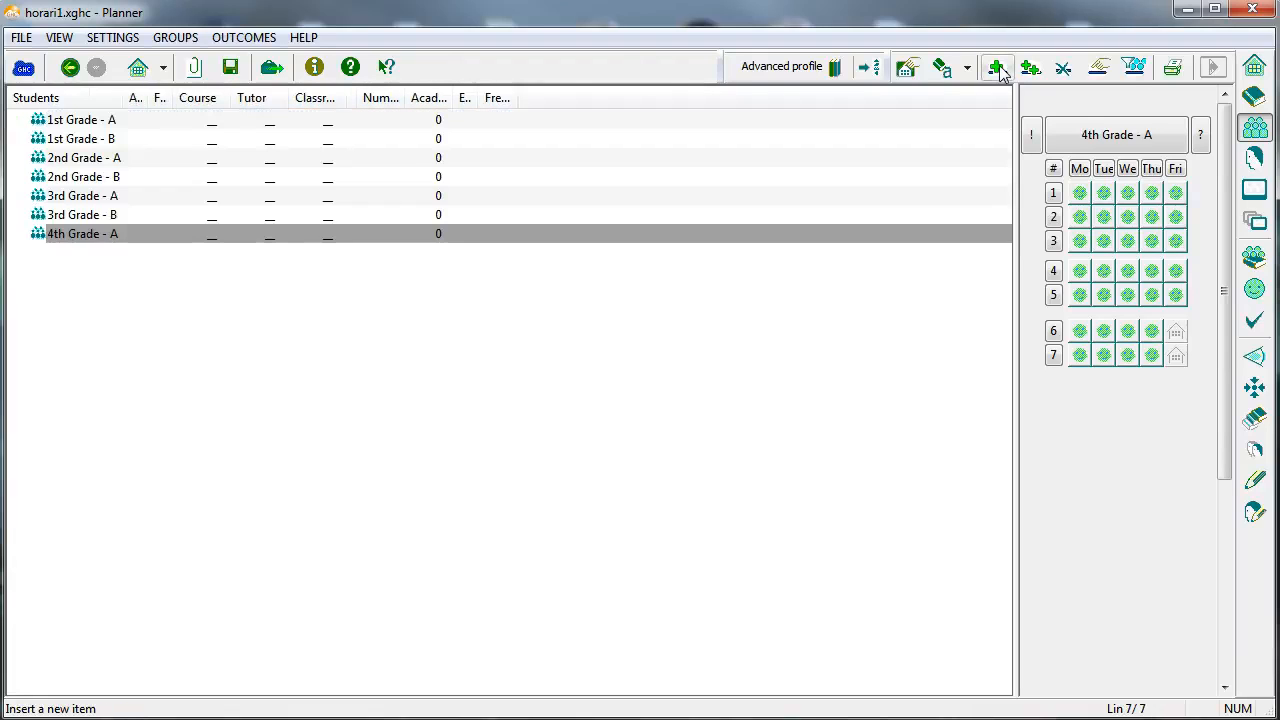
pyautogui.click(996, 68)
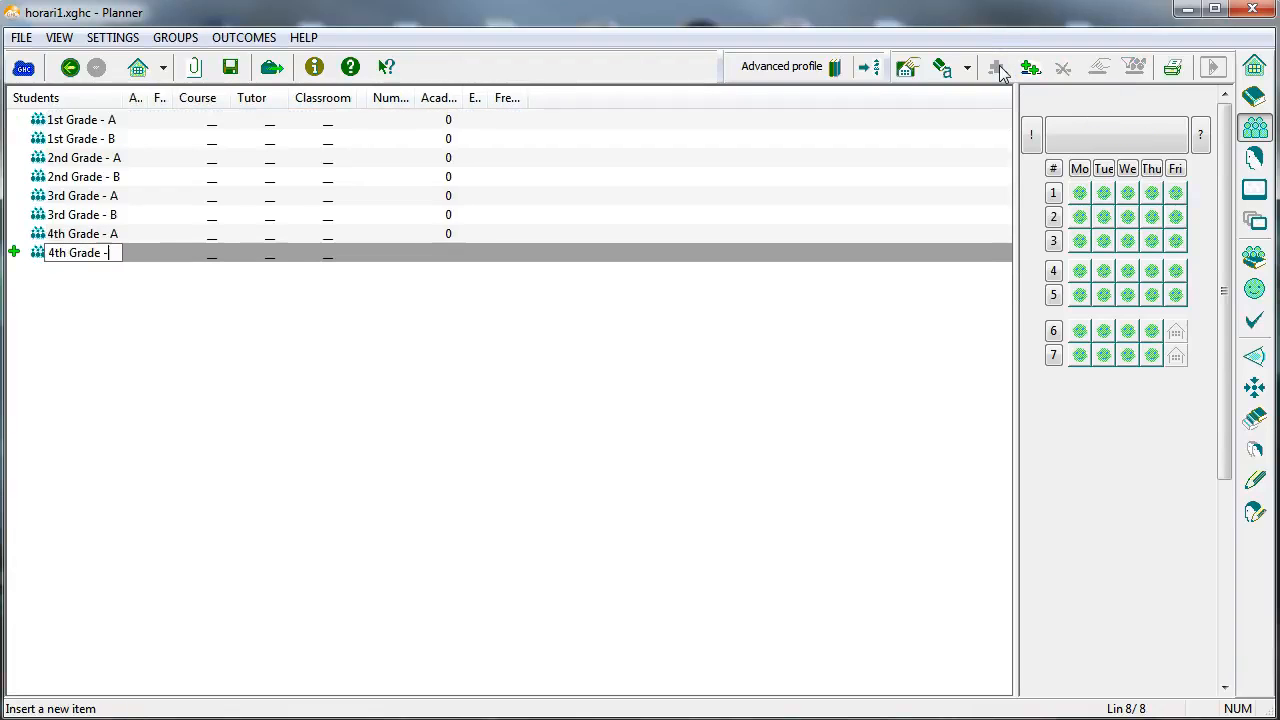
pyautogui.click(1254, 156)
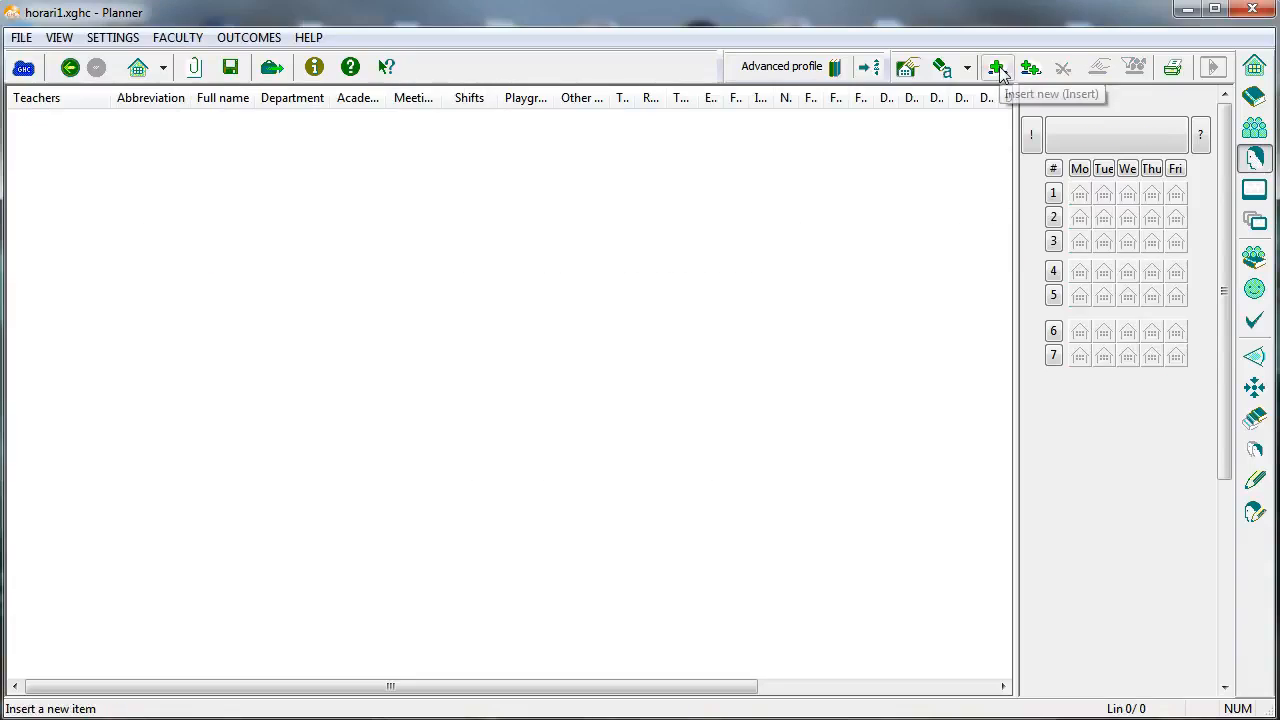
# - Insert teachers such as Alice into the faculty list
pyautogui.click(996, 68)
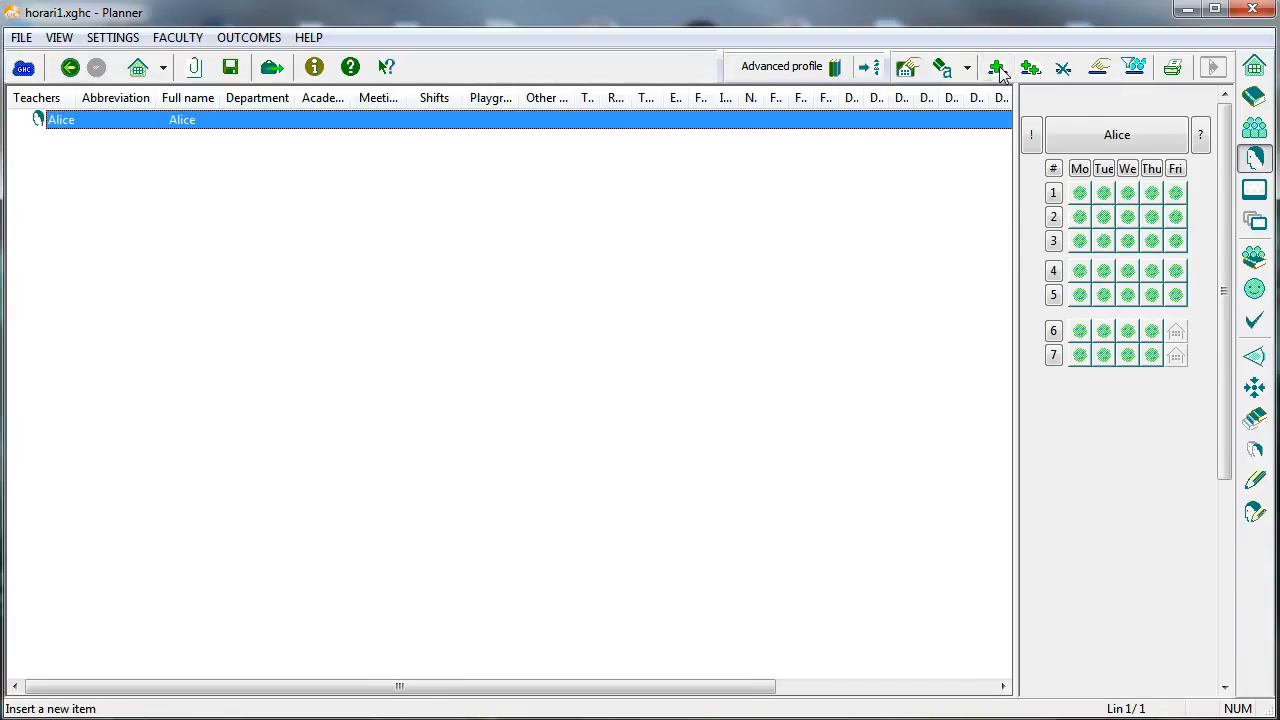
pyautogui.click(996, 68)
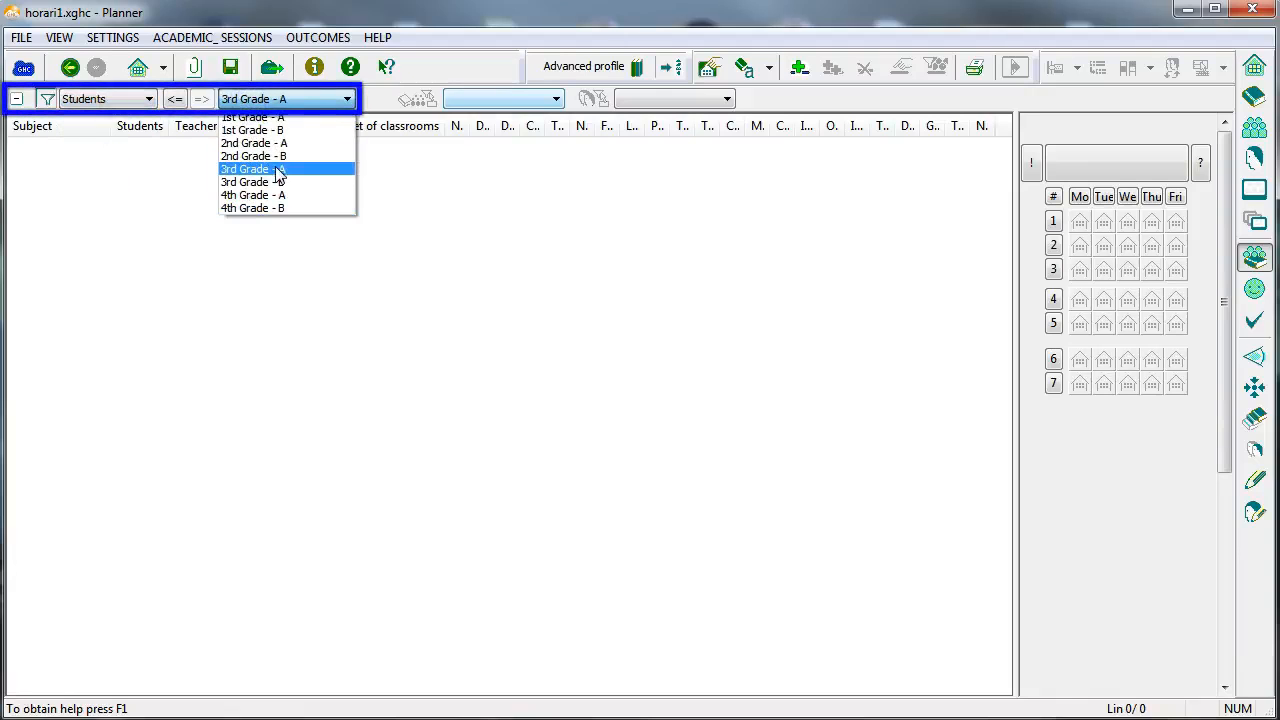
# - Add a Tutorial session for 3rd Grade - A with Philip in any general classroom, then start a Technology session
pyautogui.click(252, 168)
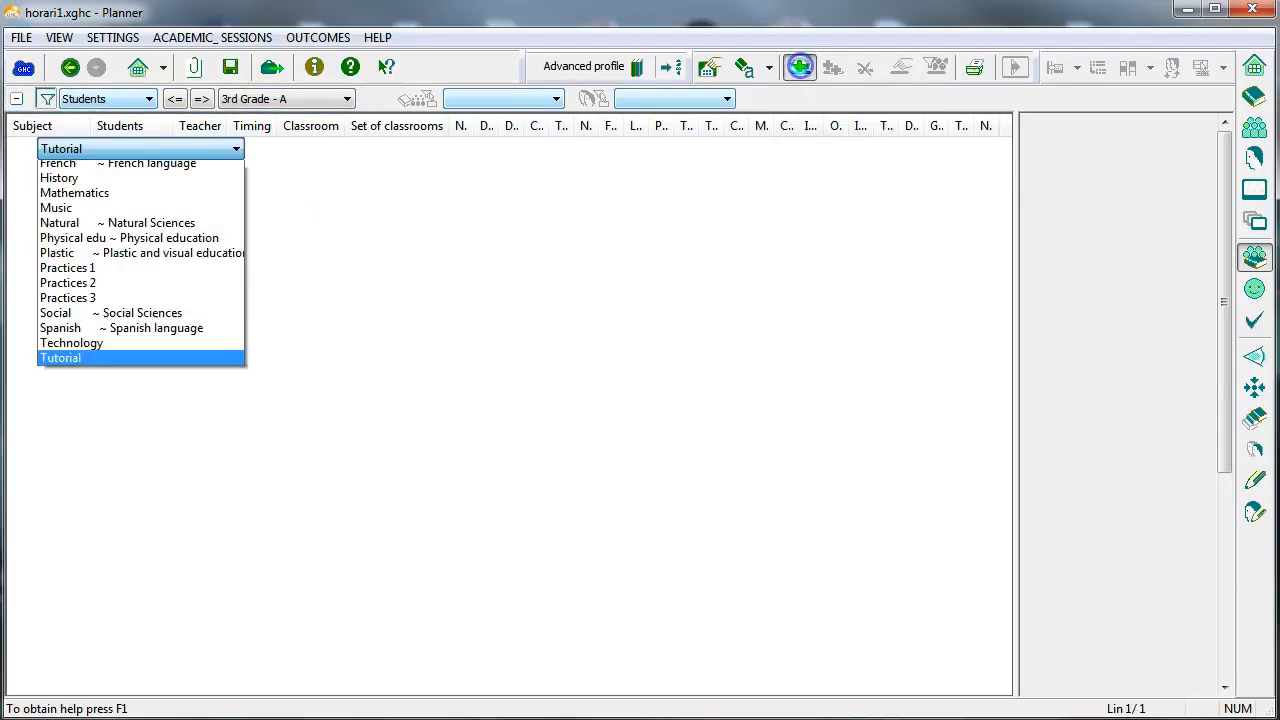
pyautogui.click(60, 356)
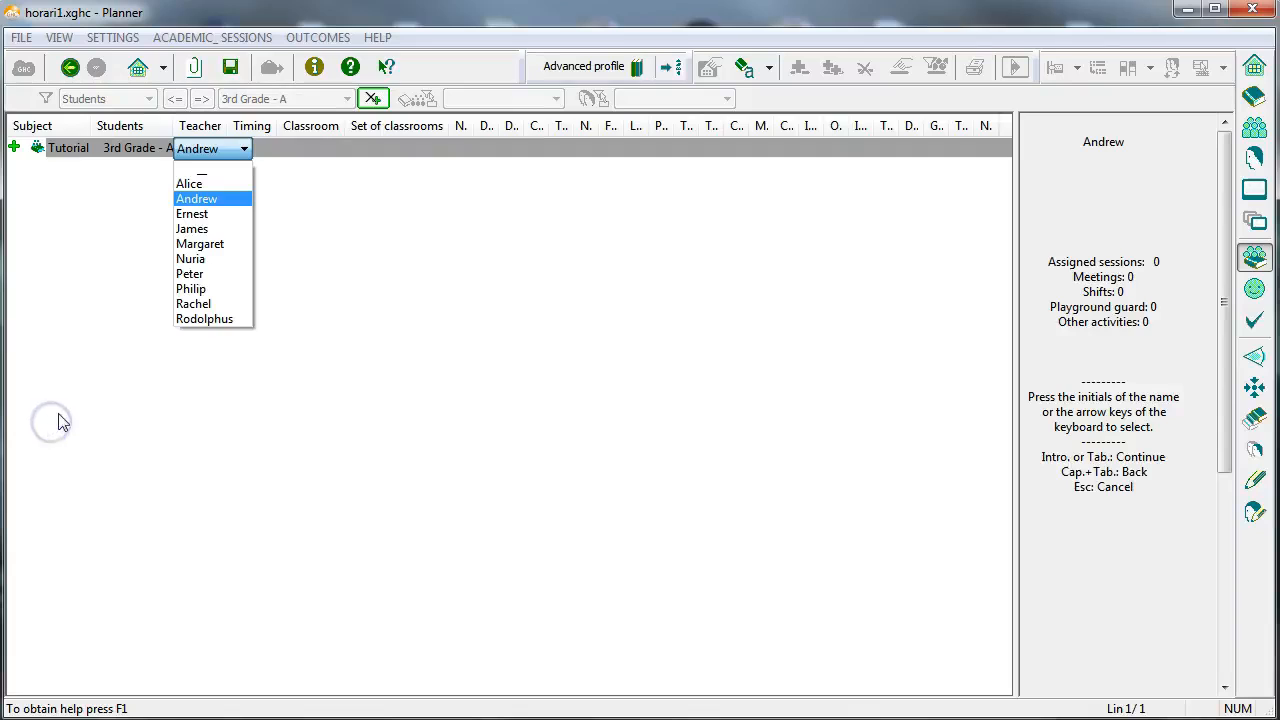
pyautogui.click(190, 288)
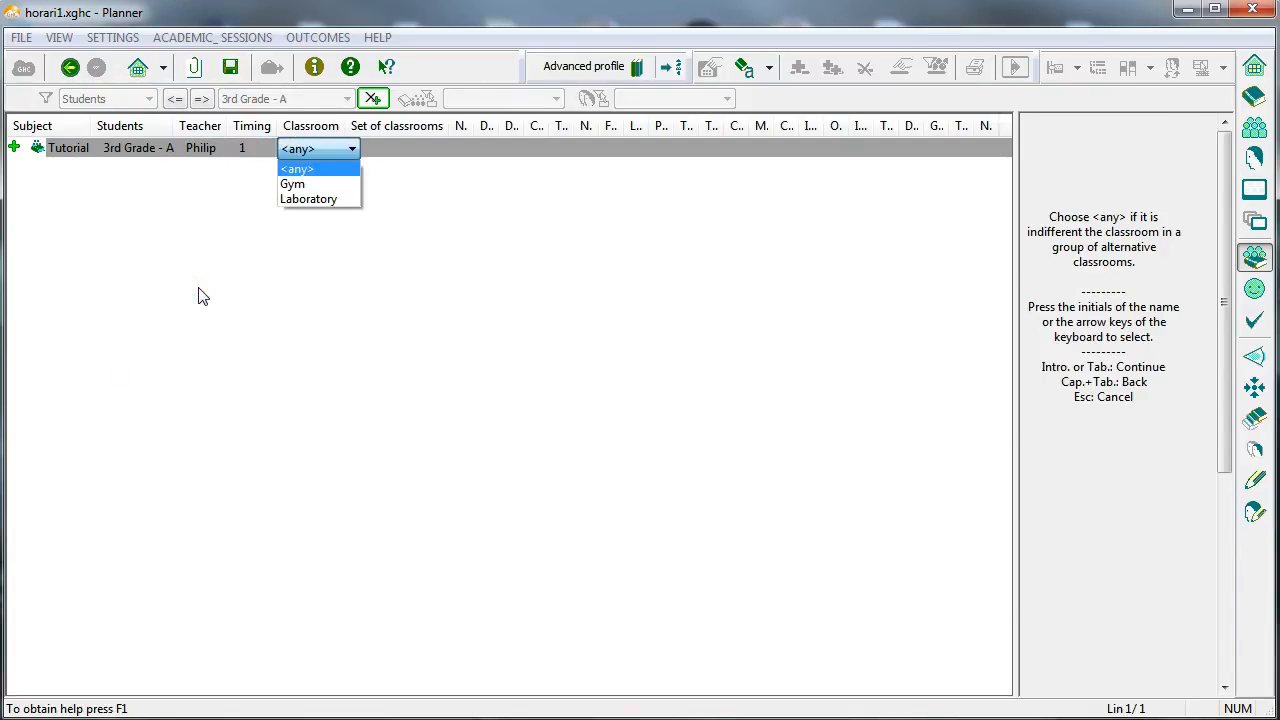
pyautogui.moveTo(310, 168)
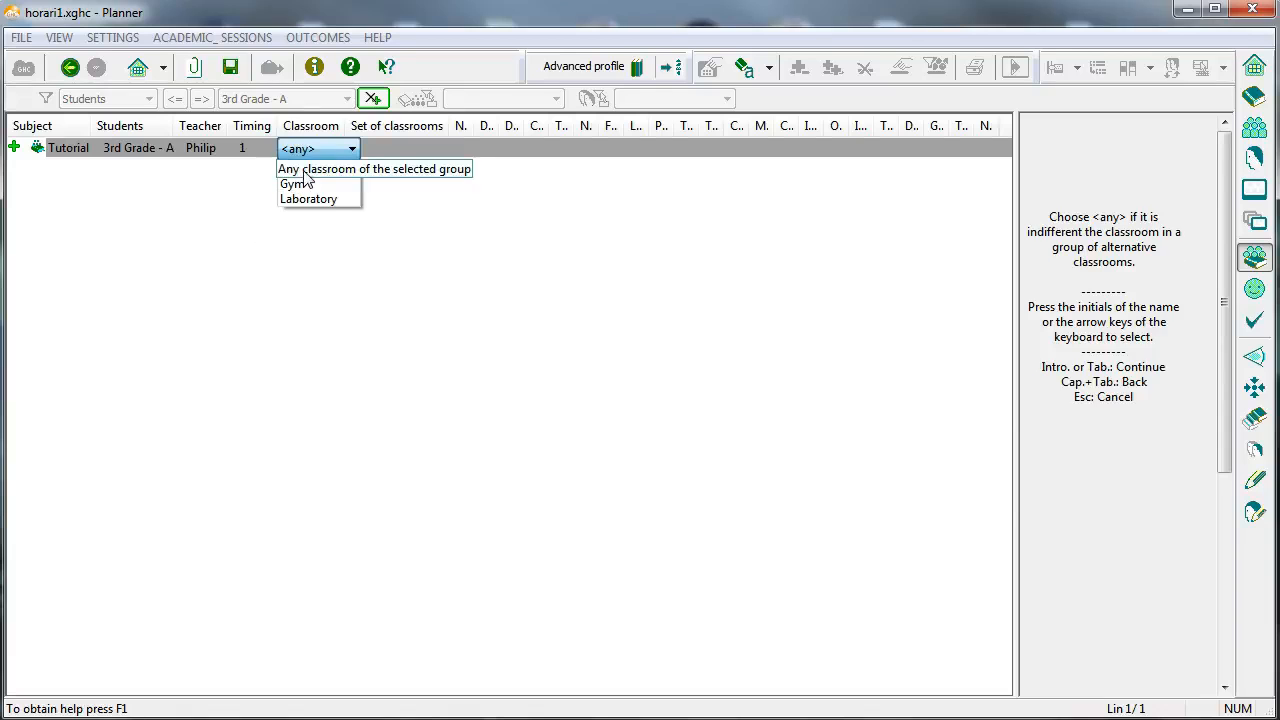
pyautogui.click(374, 168)
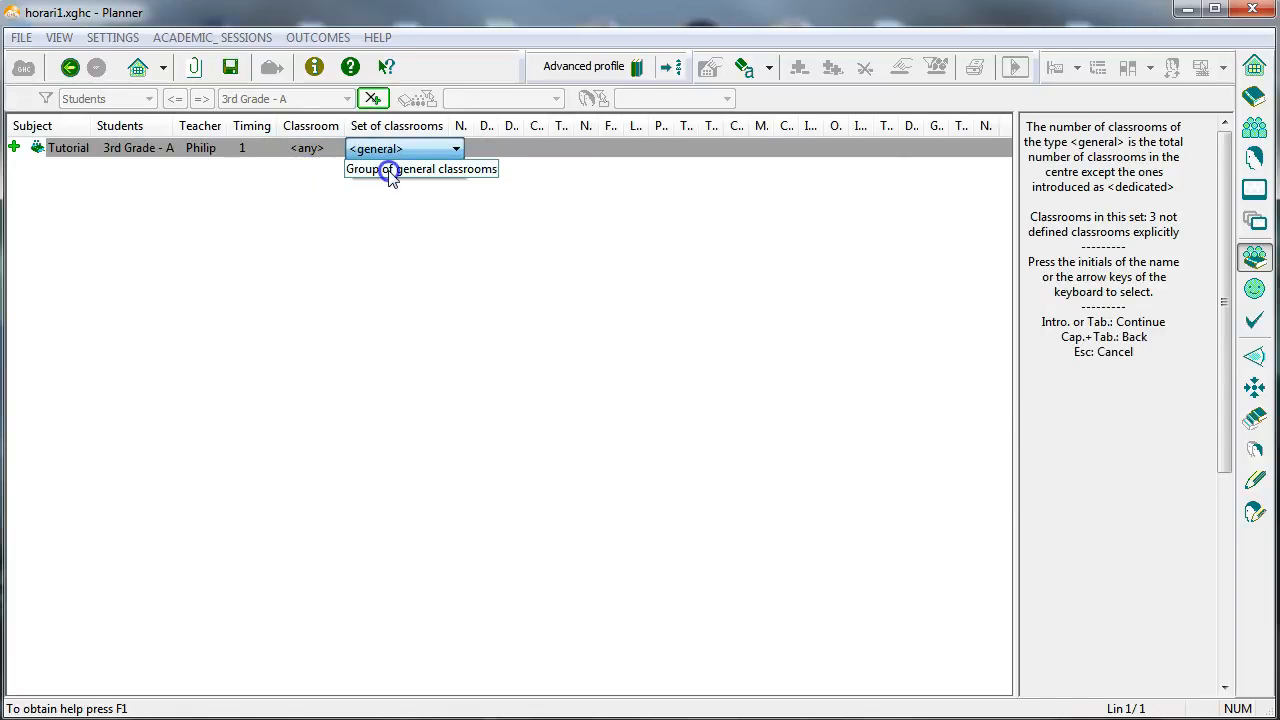
pyautogui.click(400, 148)
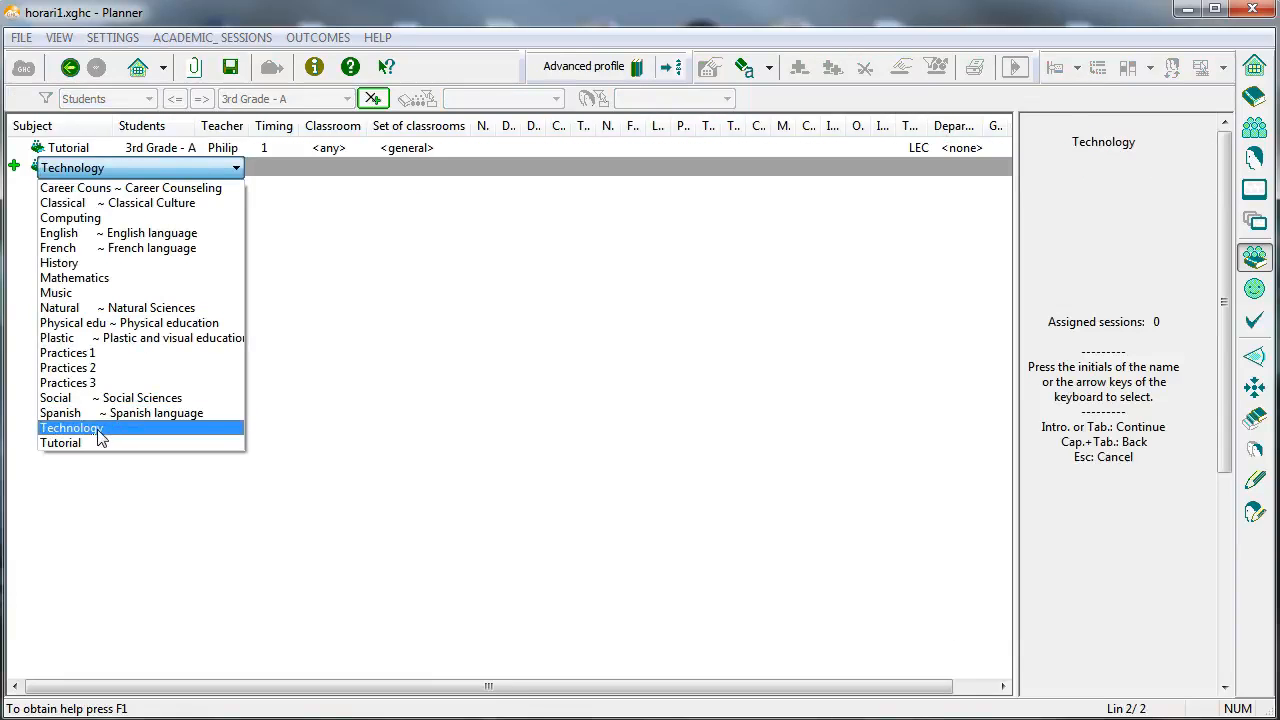
pyautogui.click(72, 428)
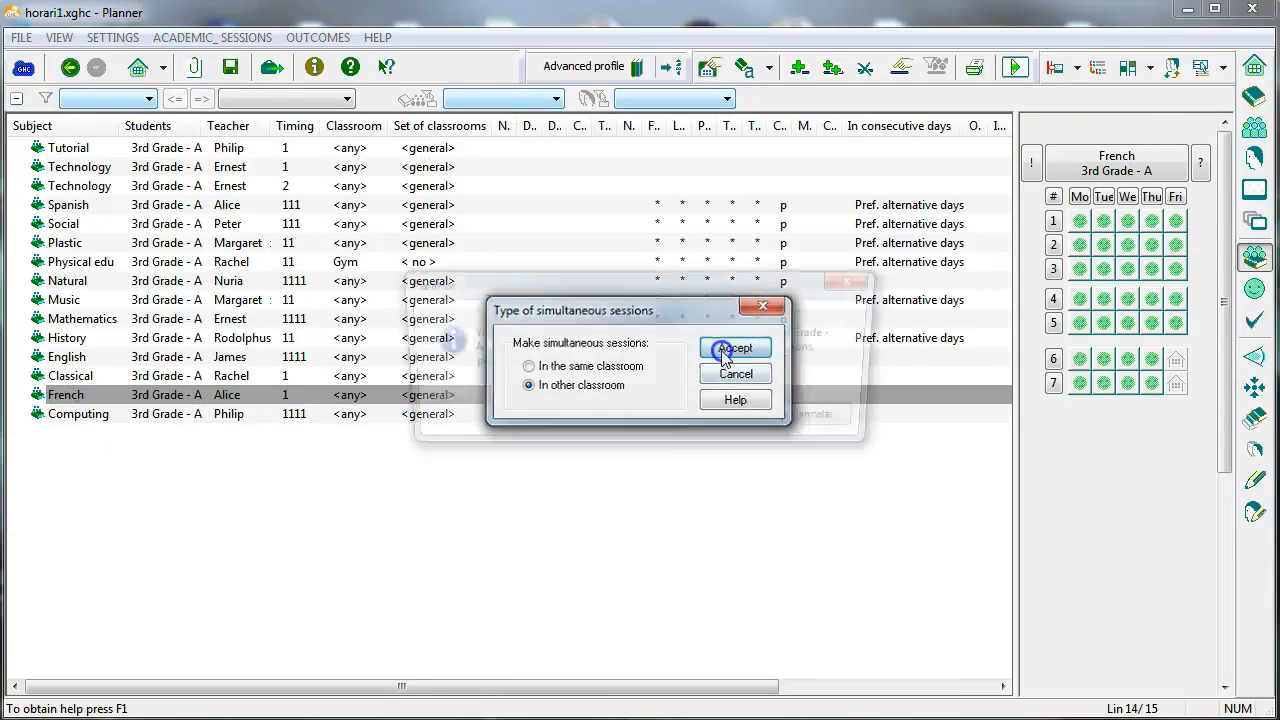
# - Link Classical, French and Computing of 3rd Grade - A as simultaneous sessions in other classrooms
pyautogui.click(736, 348)
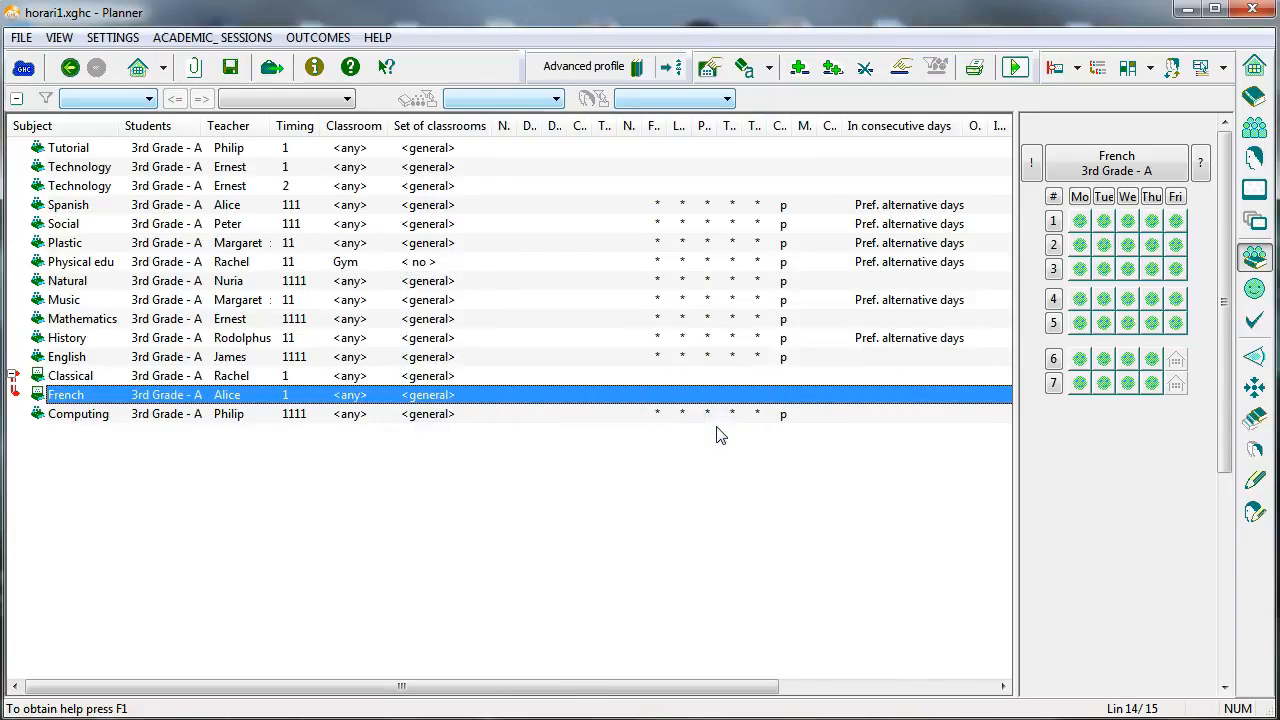
pyautogui.click(78, 412)
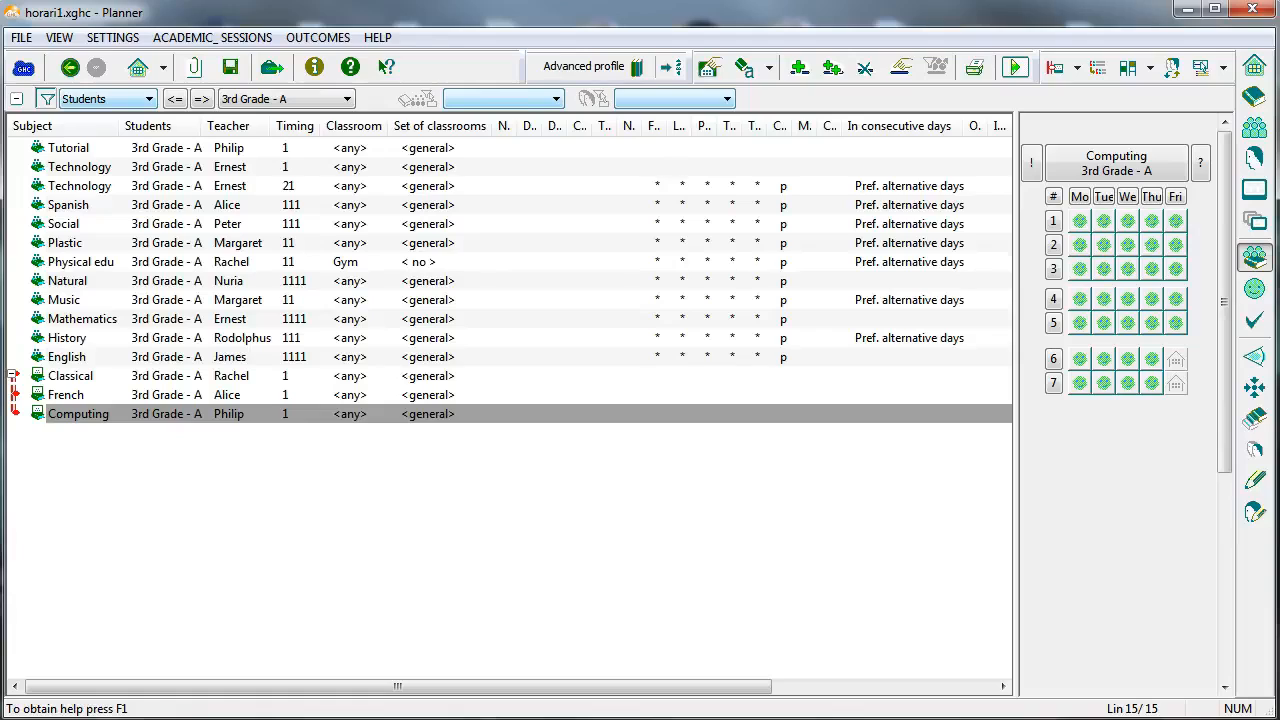
pyautogui.click(294, 124)
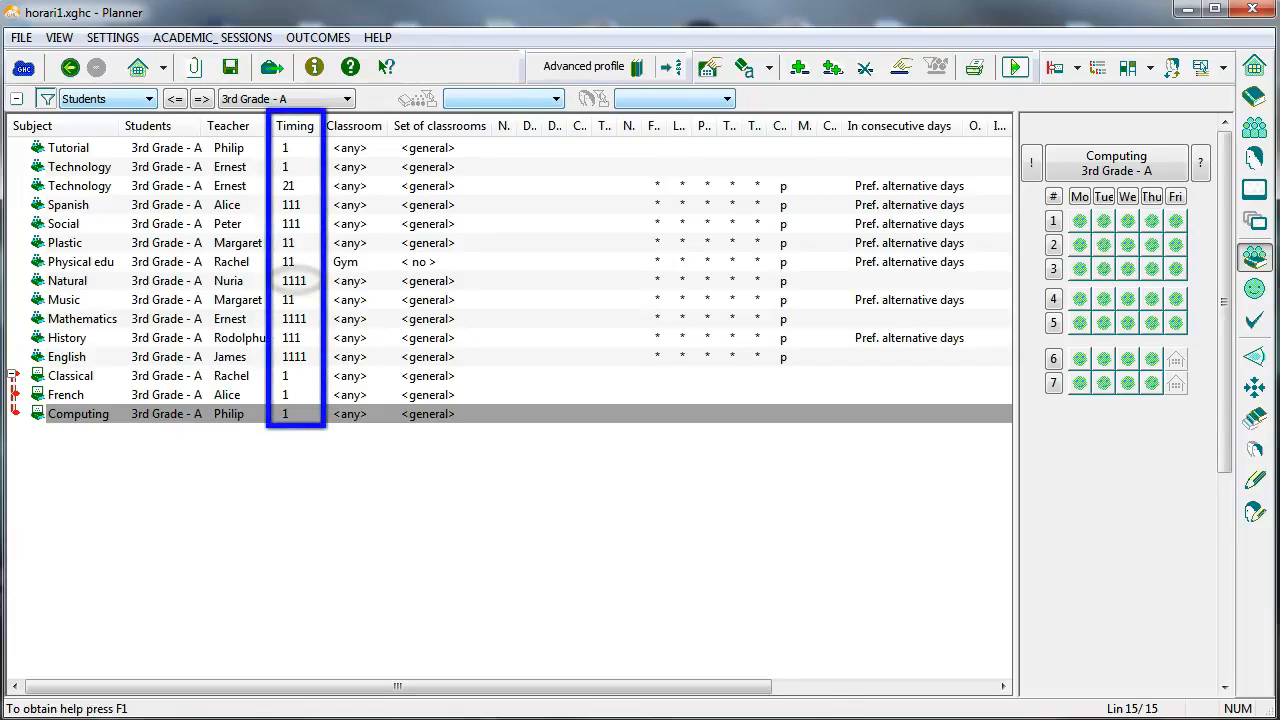
pyautogui.click(294, 280)
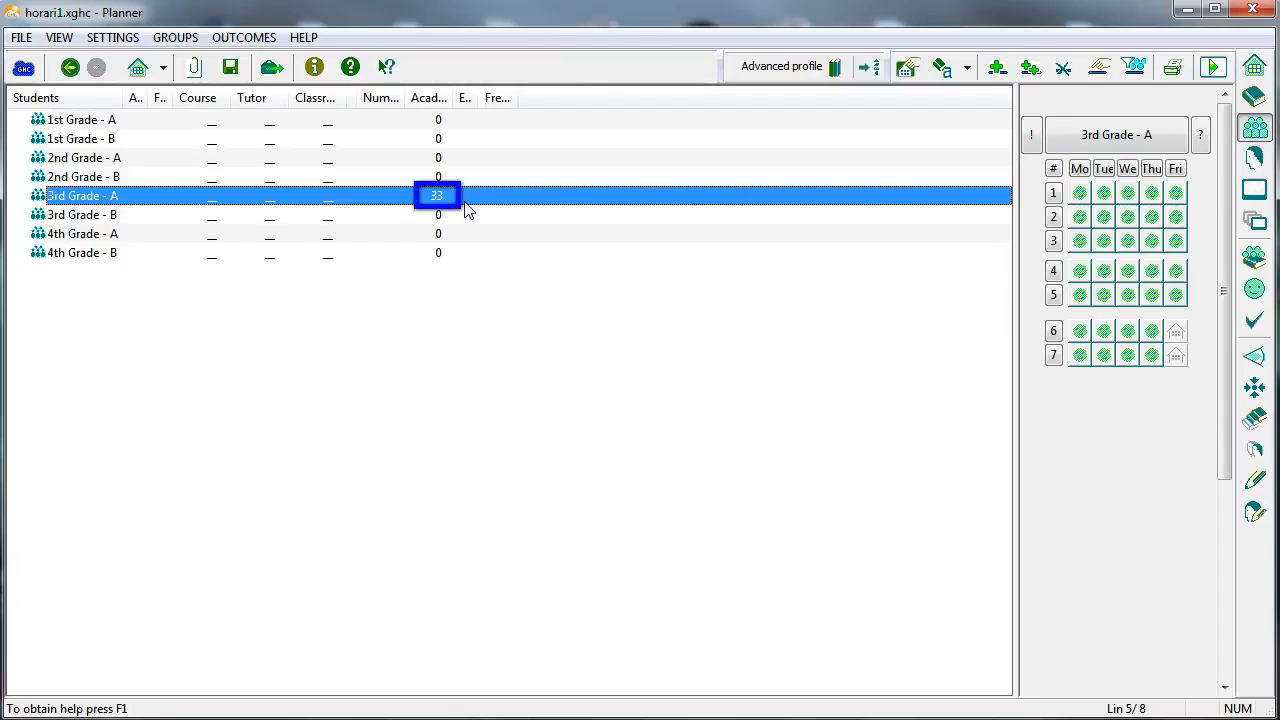
pyautogui.rightClick(436, 196)
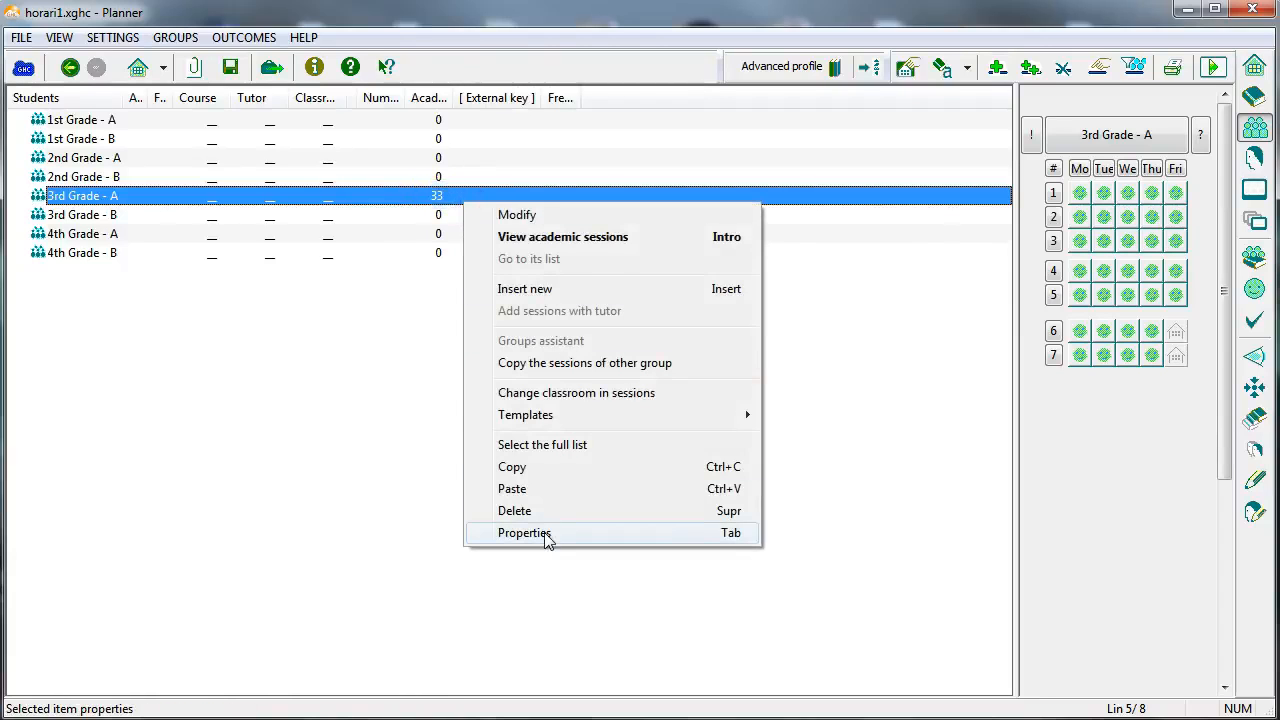
pyautogui.click(524, 532)
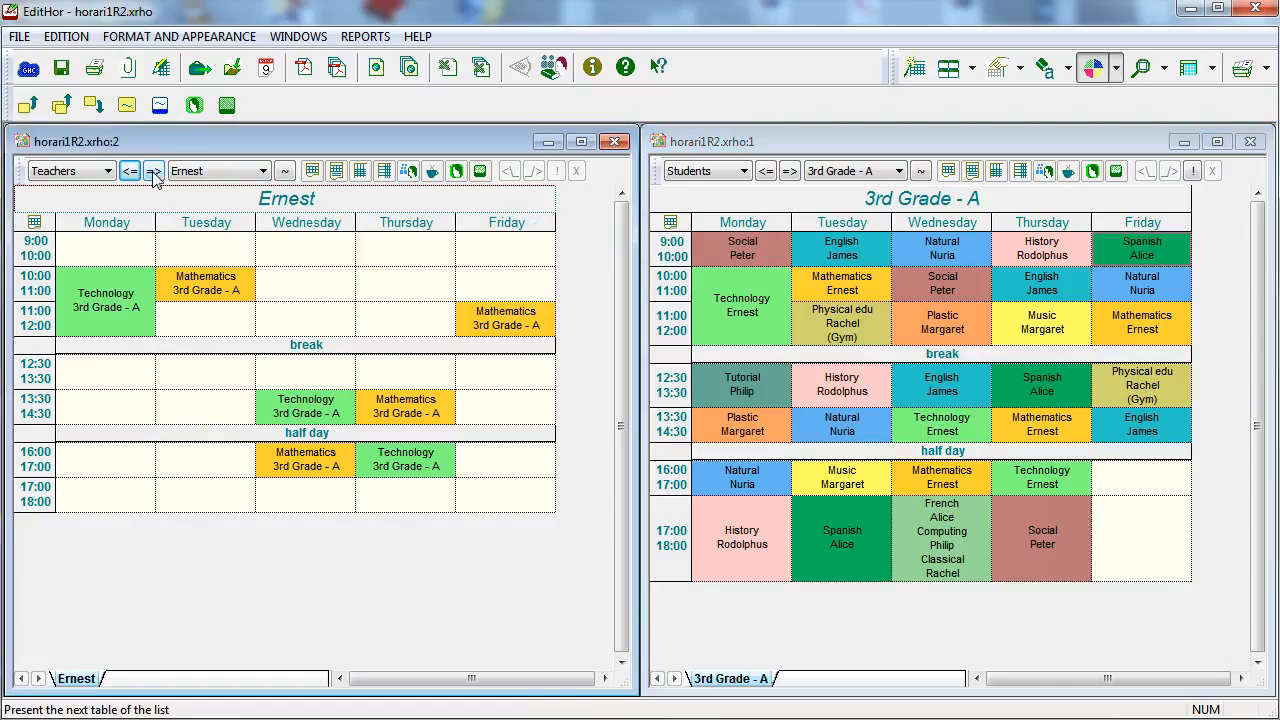
pyautogui.click(152, 170)
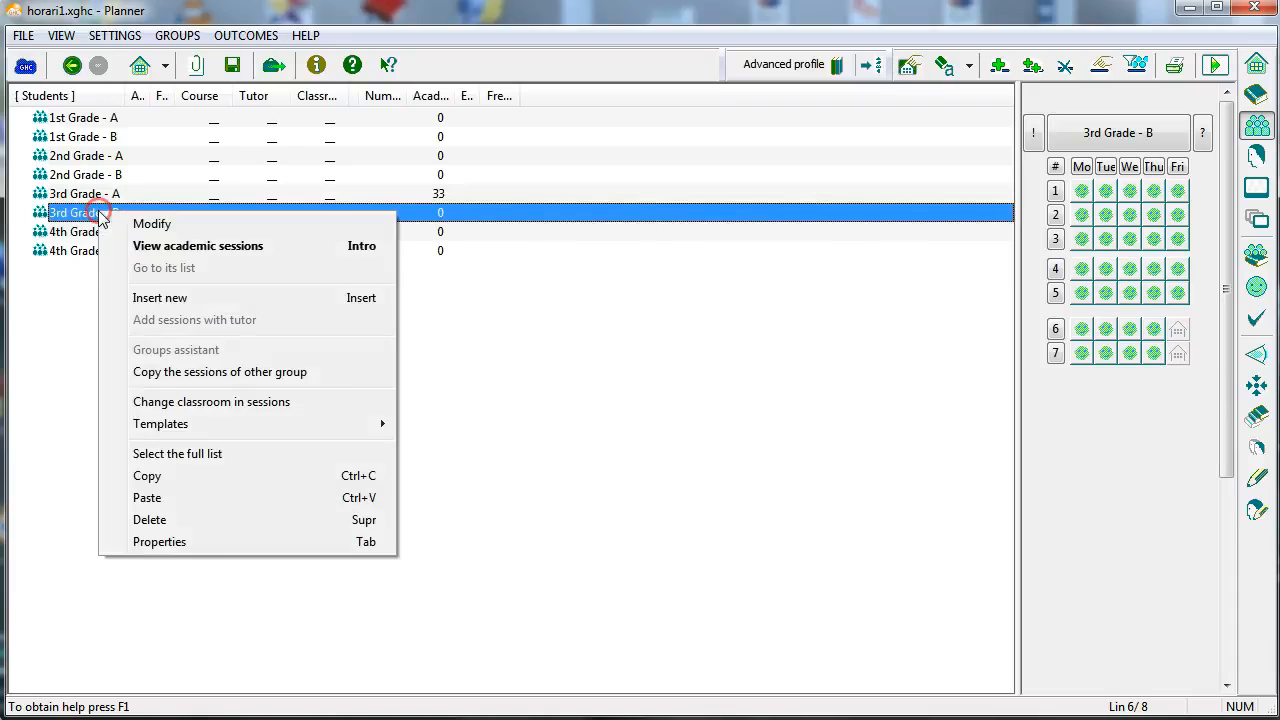
# - Copy 3rd Grade - A's 33 sessions into 3rd Grade - B, keeping simultaneous-session links
pyautogui.click(220, 370)
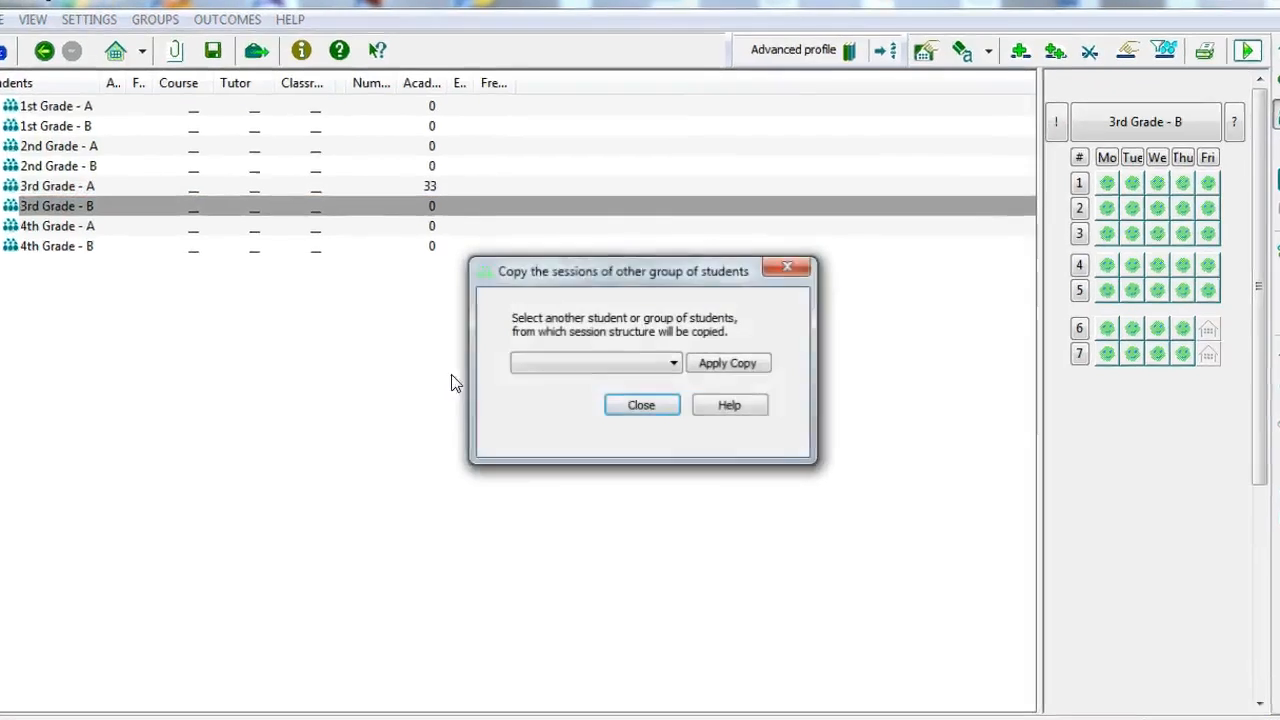
pyautogui.click(672, 362)
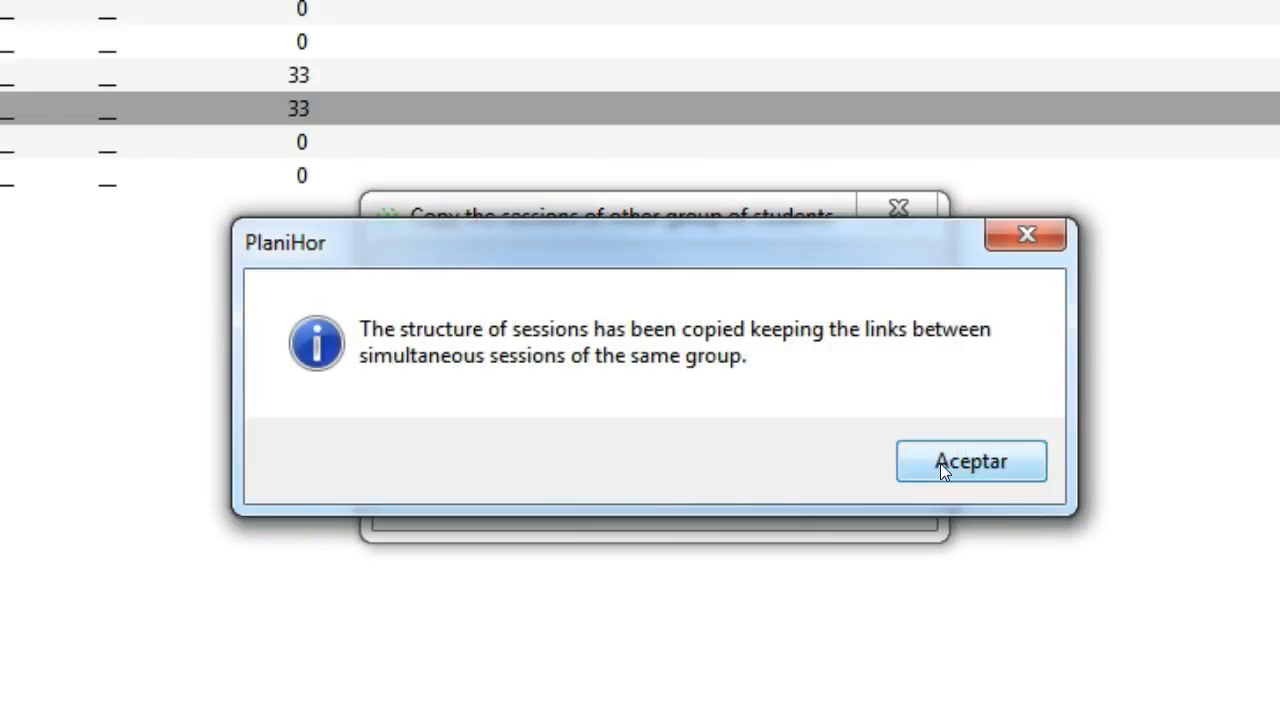
pyautogui.click(970, 460)
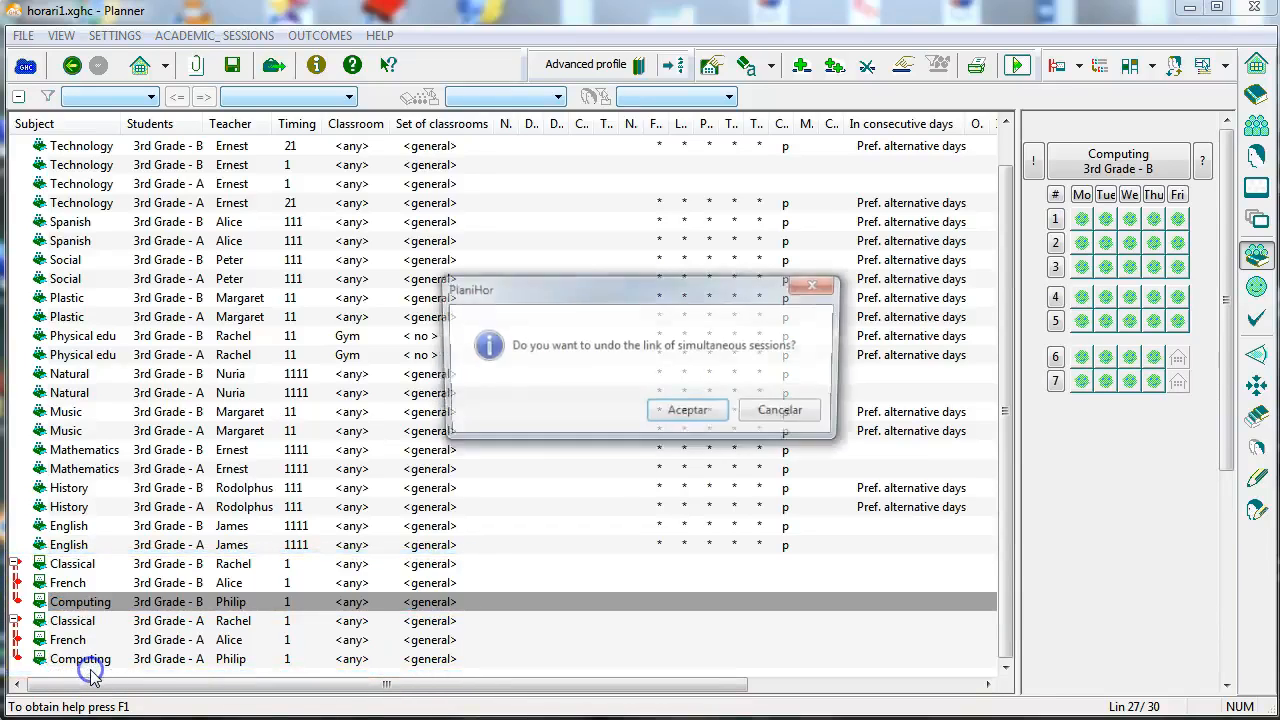
# - Undo the old link and pair Classical A/B and French A/B as simultaneous sessions in the same classroom
pyautogui.click(688, 410)
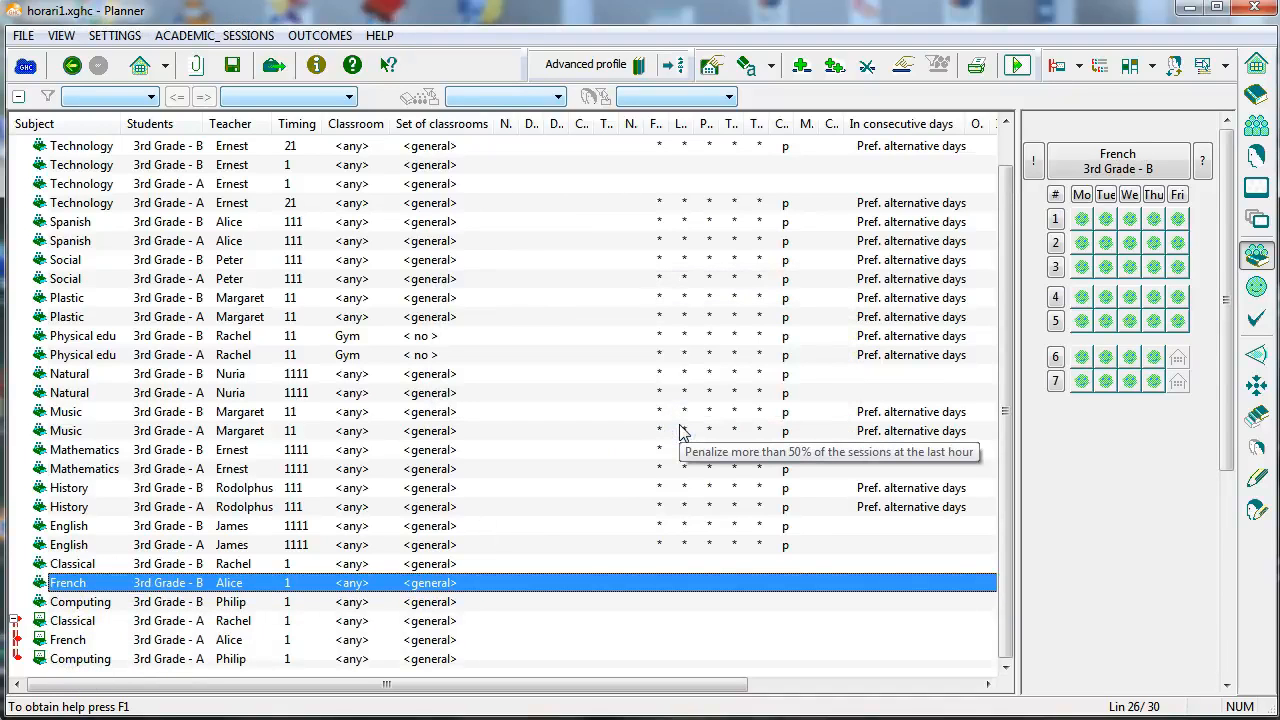
pyautogui.click(72, 600)
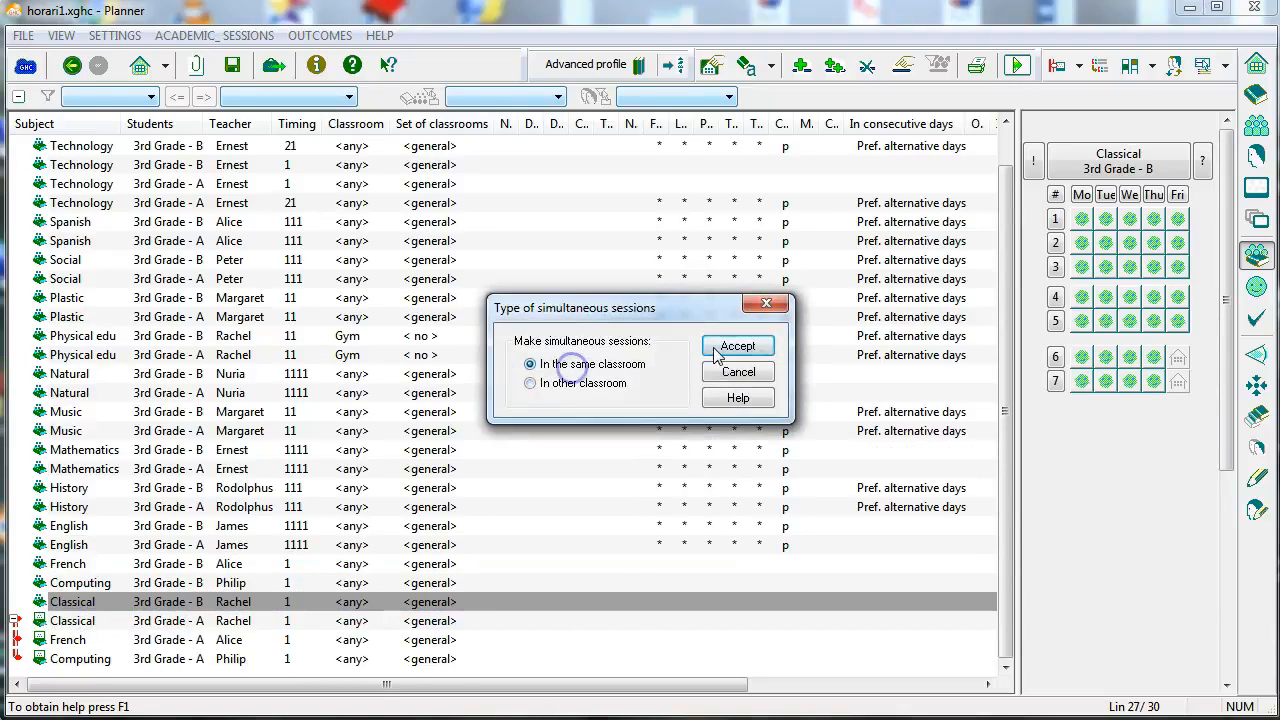
pyautogui.click(738, 344)
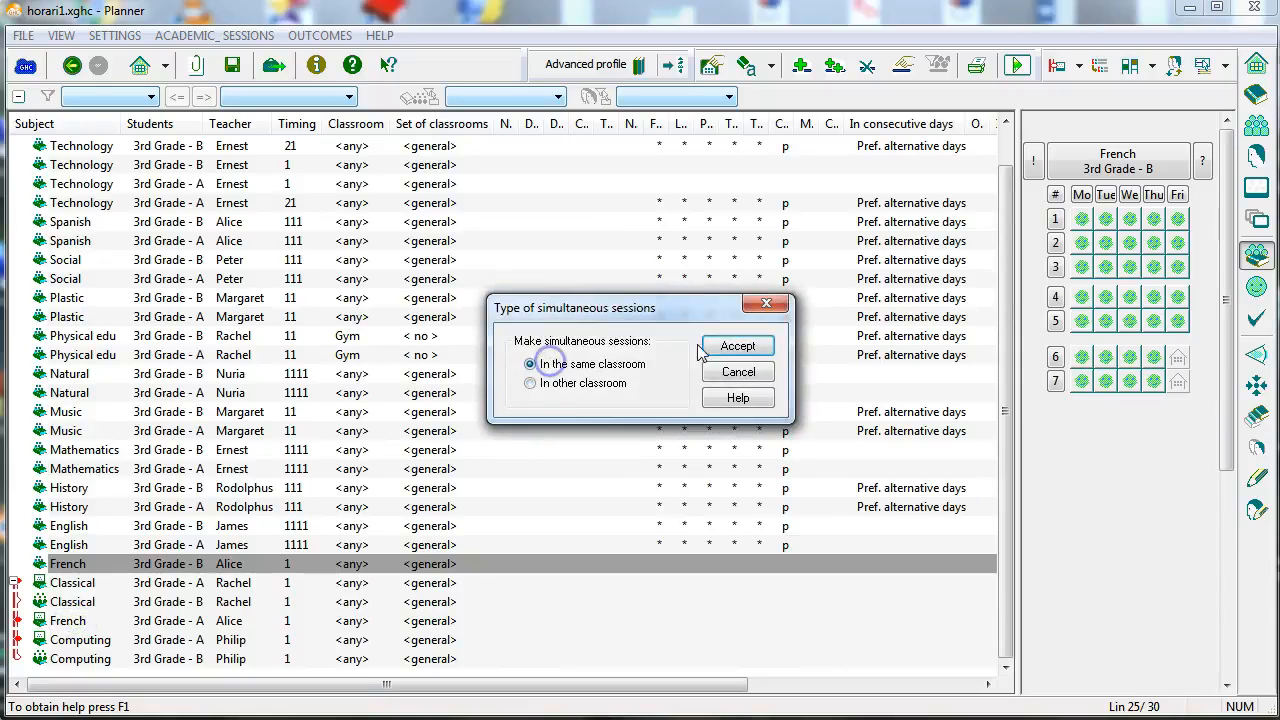
pyautogui.click(736, 344)
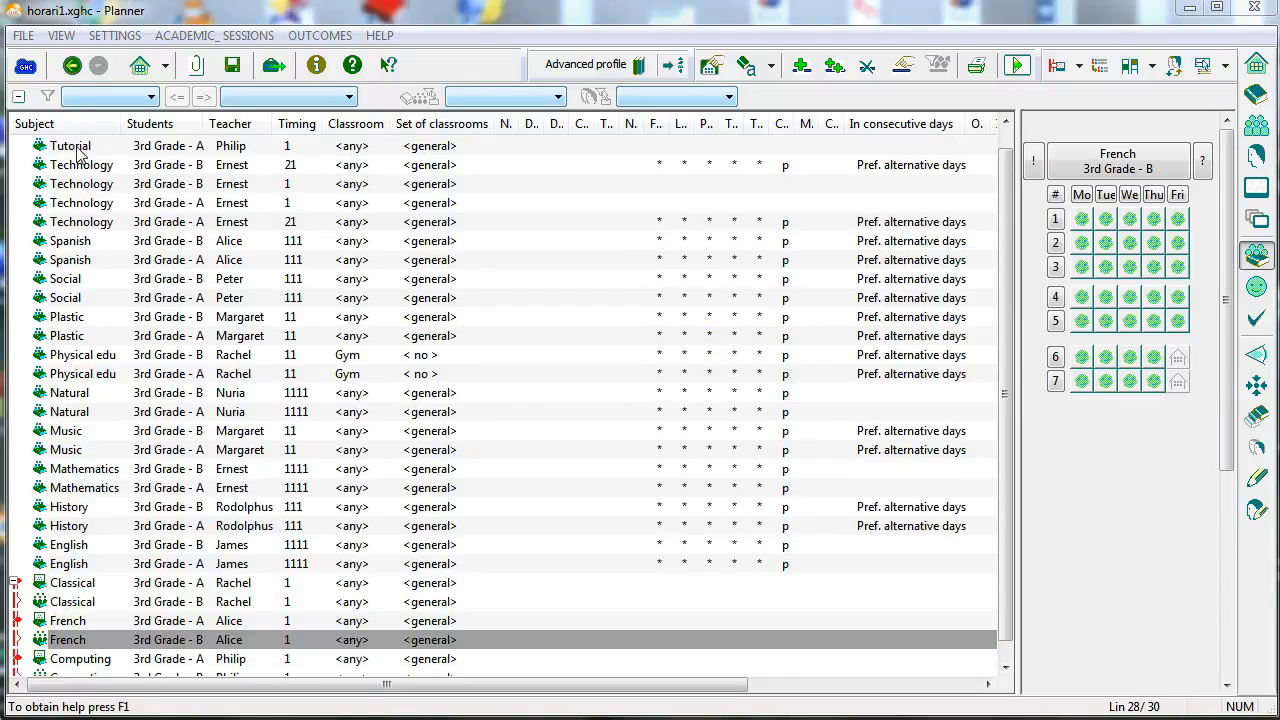
# - Set Rodolphus's Free periods condition to at least strictly 1 day completely free and accept
pyautogui.click(70, 144)
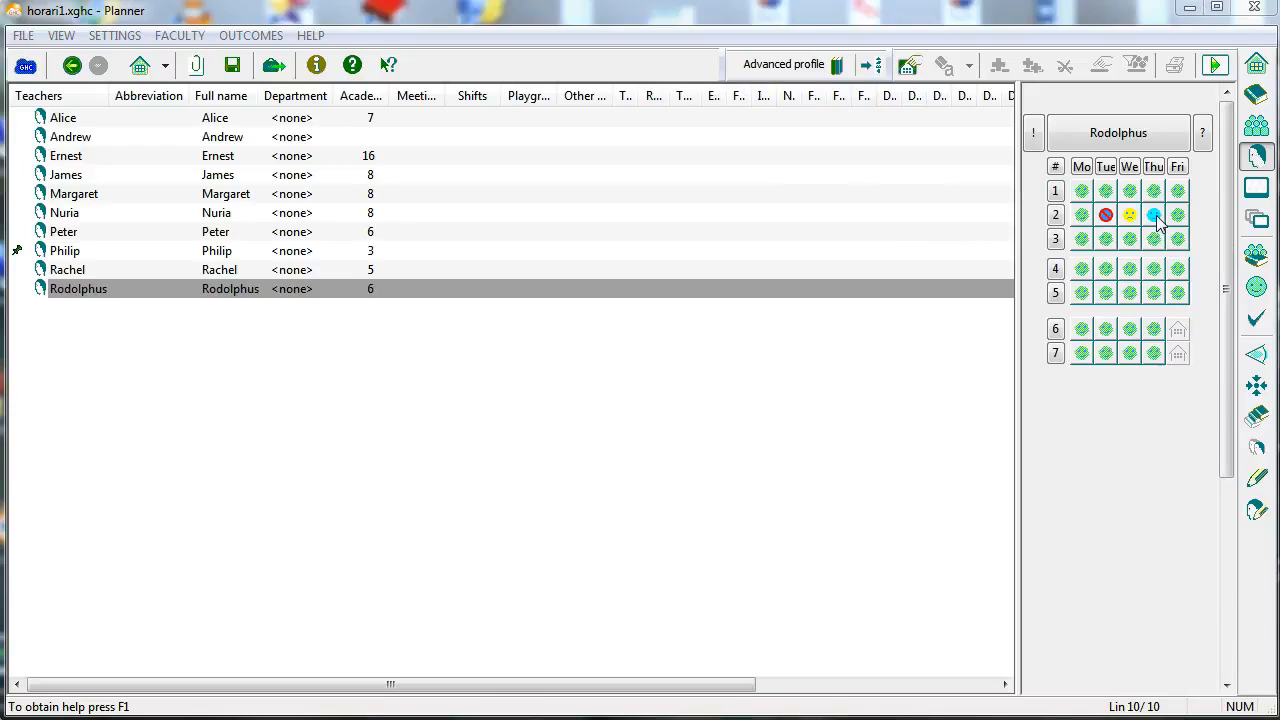
pyautogui.doubleClick(78, 288)
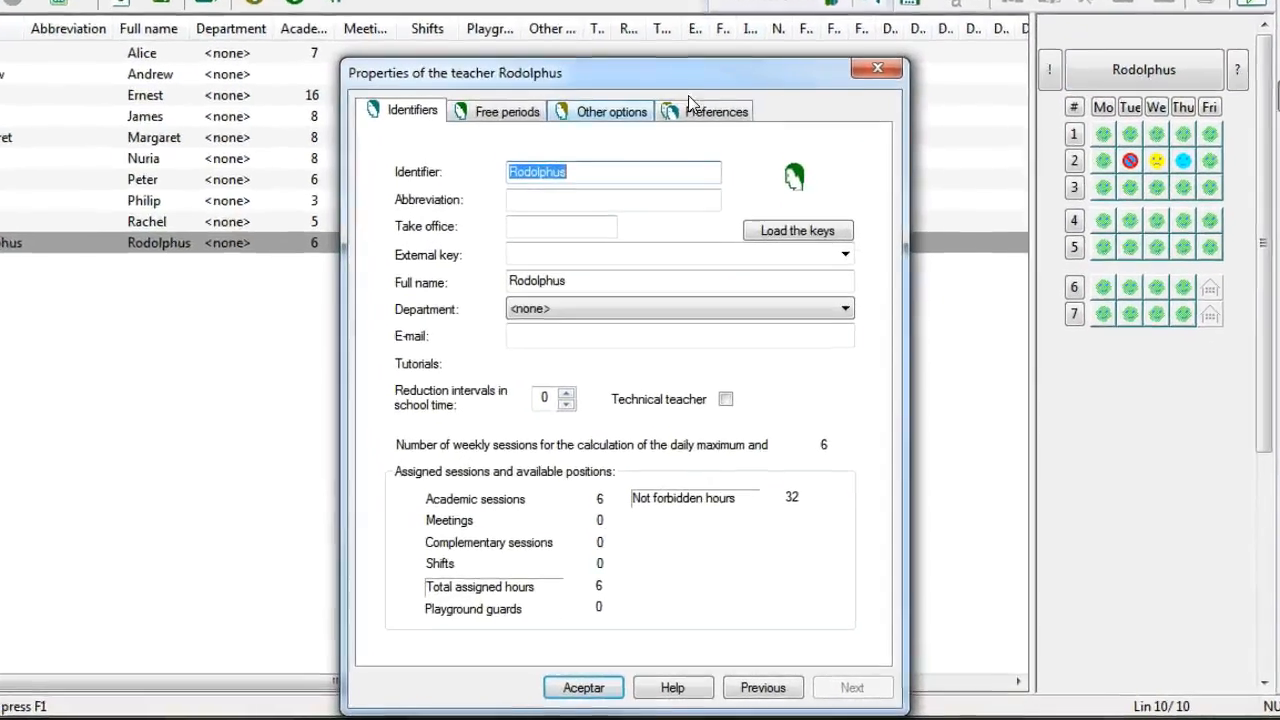
pyautogui.click(508, 112)
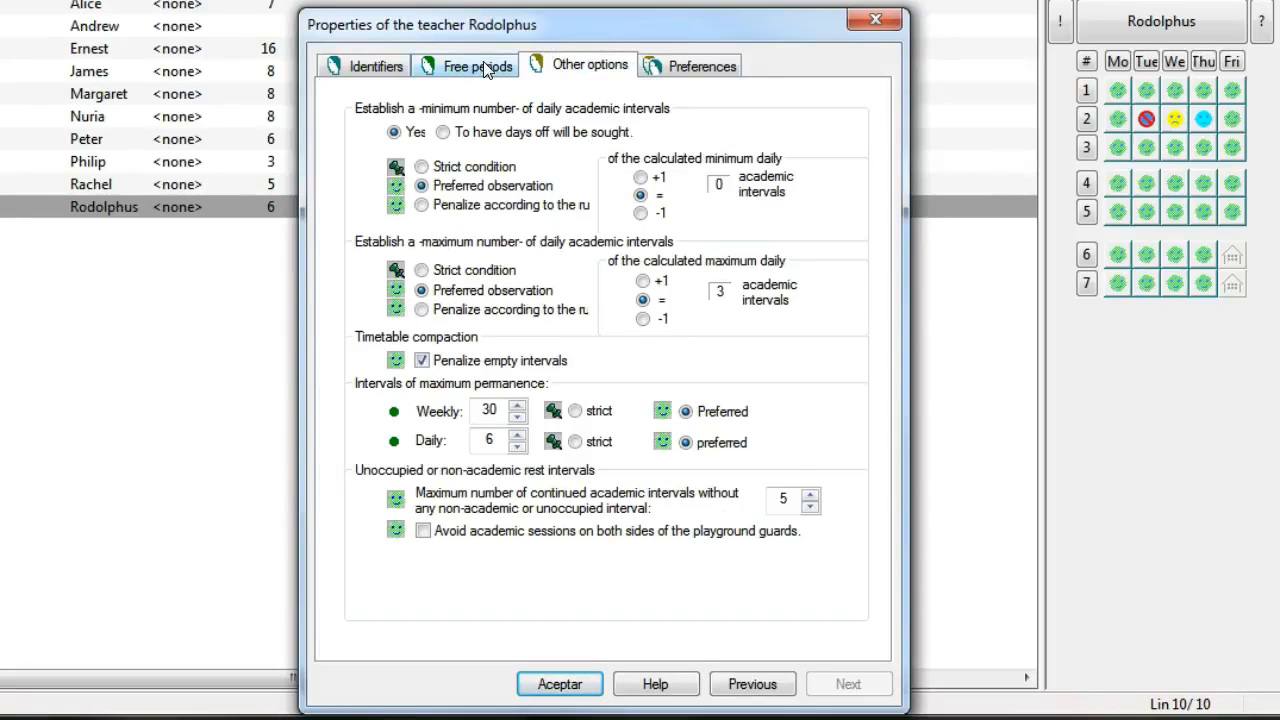
pyautogui.click(464, 64)
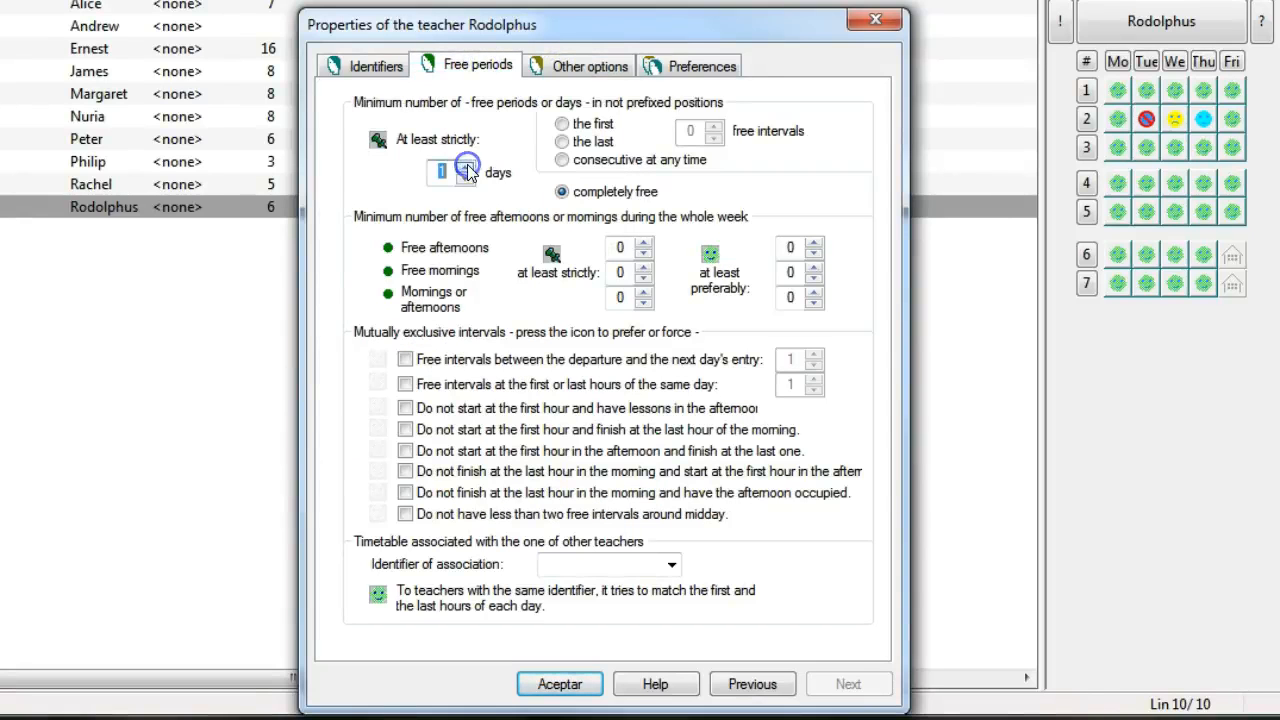
pyautogui.click(560, 684)
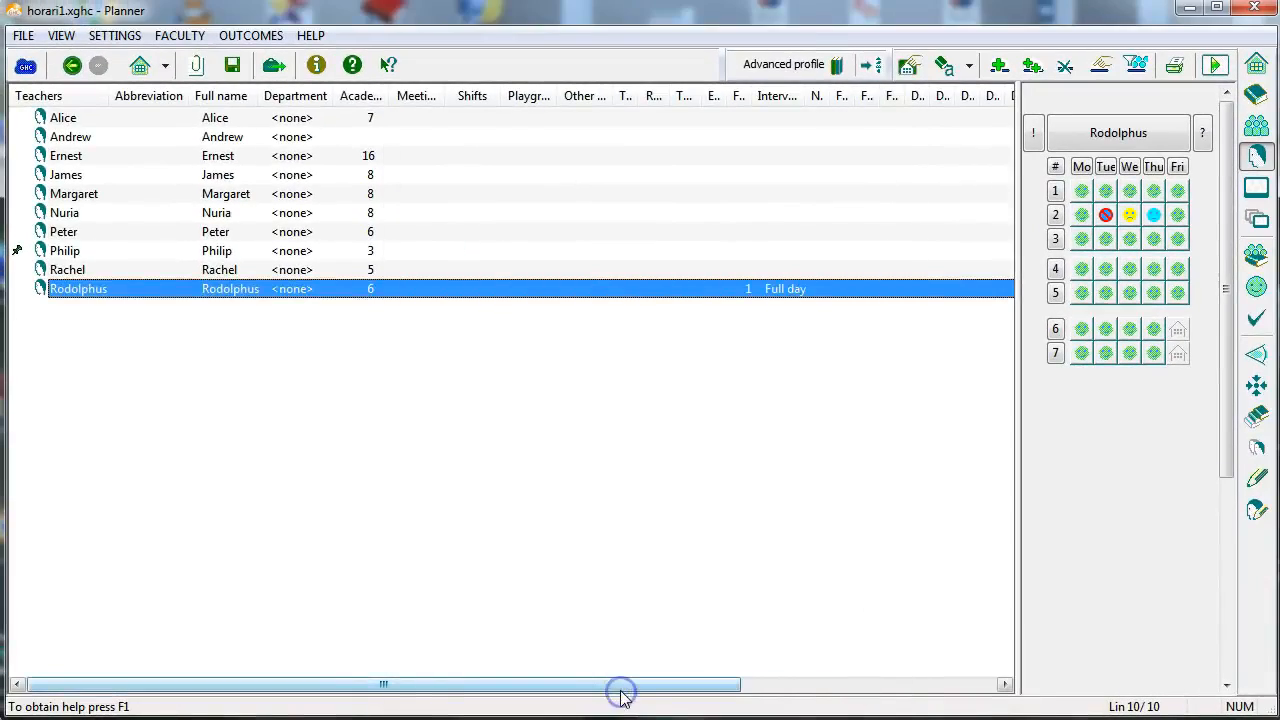
# - In Criteria, raise the 'Delete empty intervals – Of the teachers' weight to about 7
pyautogui.click(1256, 288)
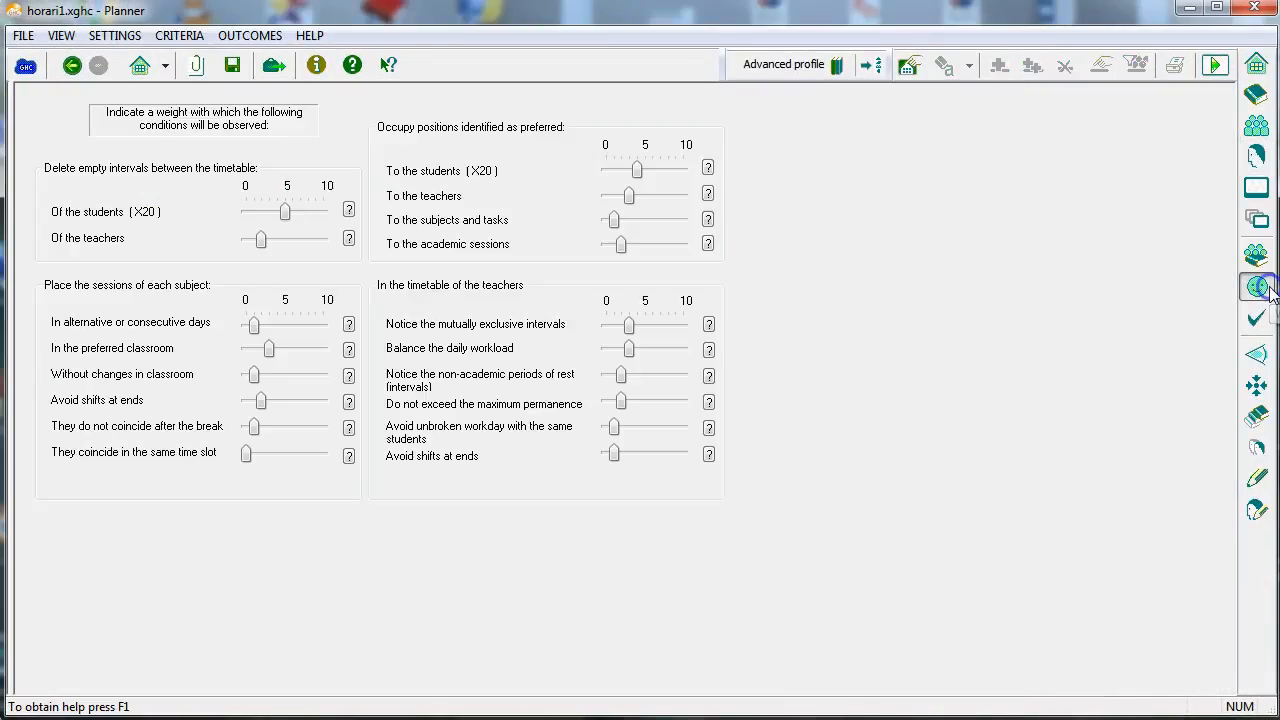
pyautogui.moveTo(920, 308)
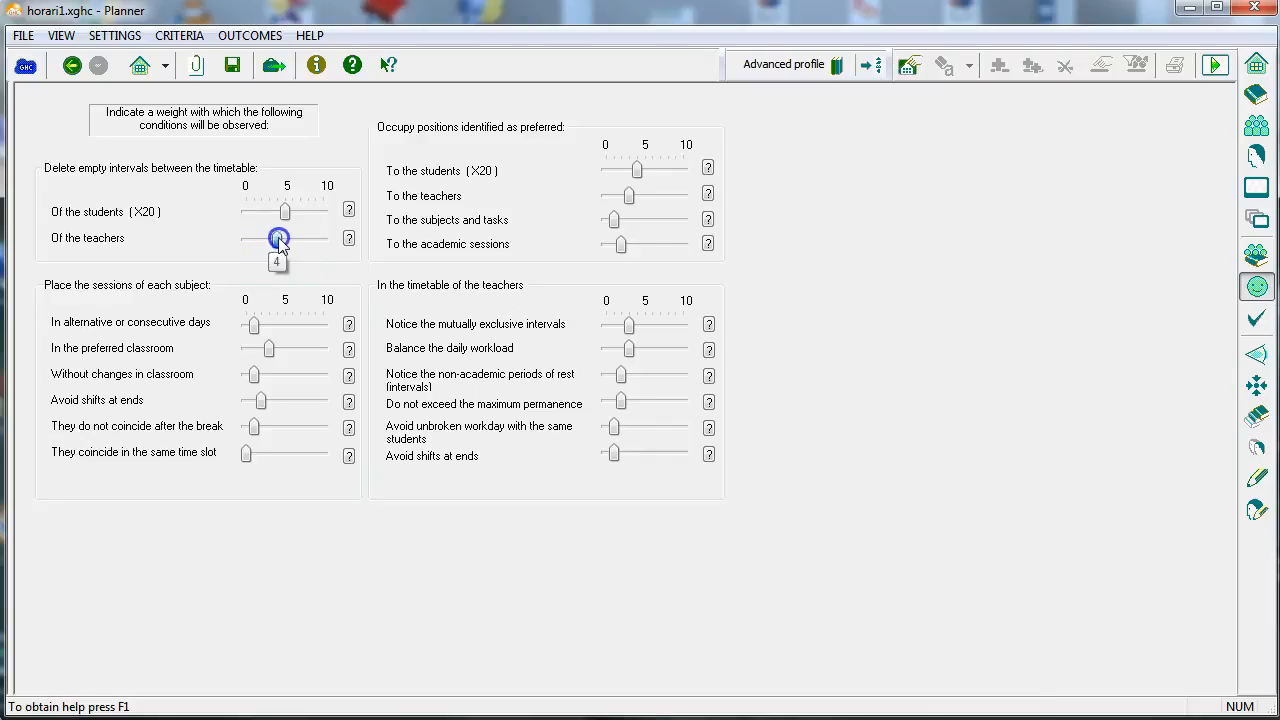
pyautogui.moveTo(280, 238); pyautogui.dragTo(308, 238)
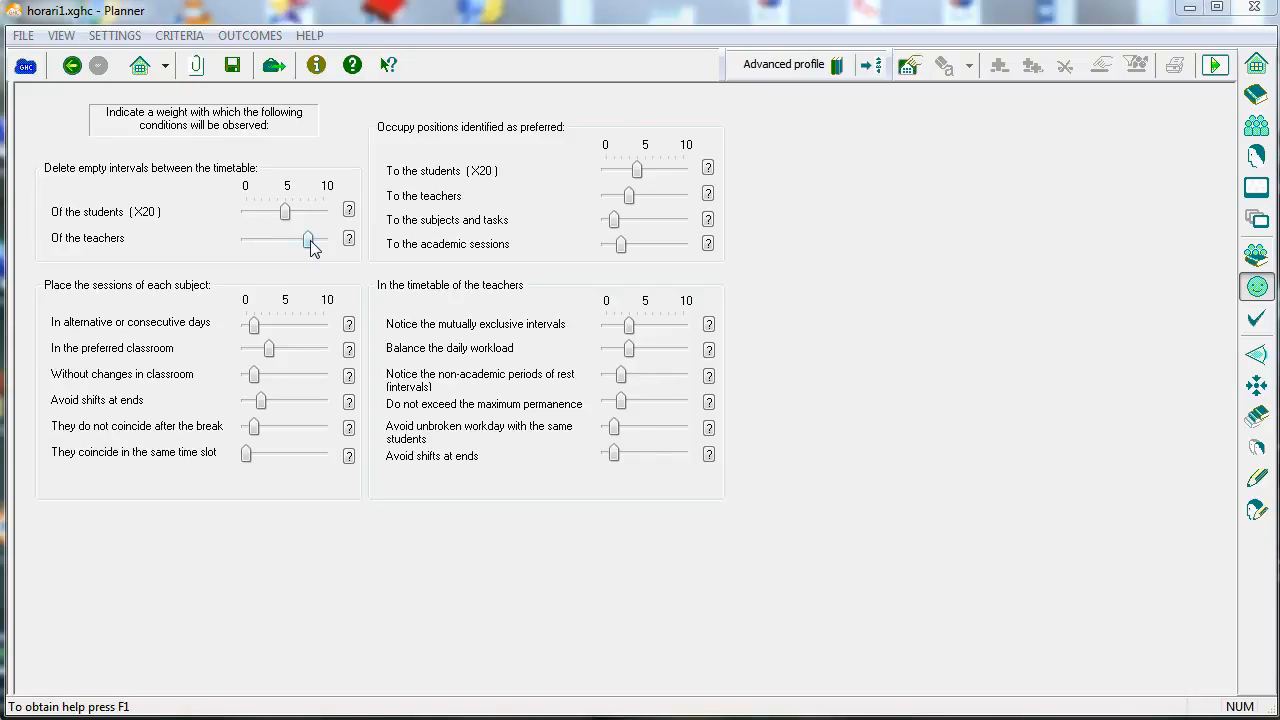
pyautogui.click(1256, 318)
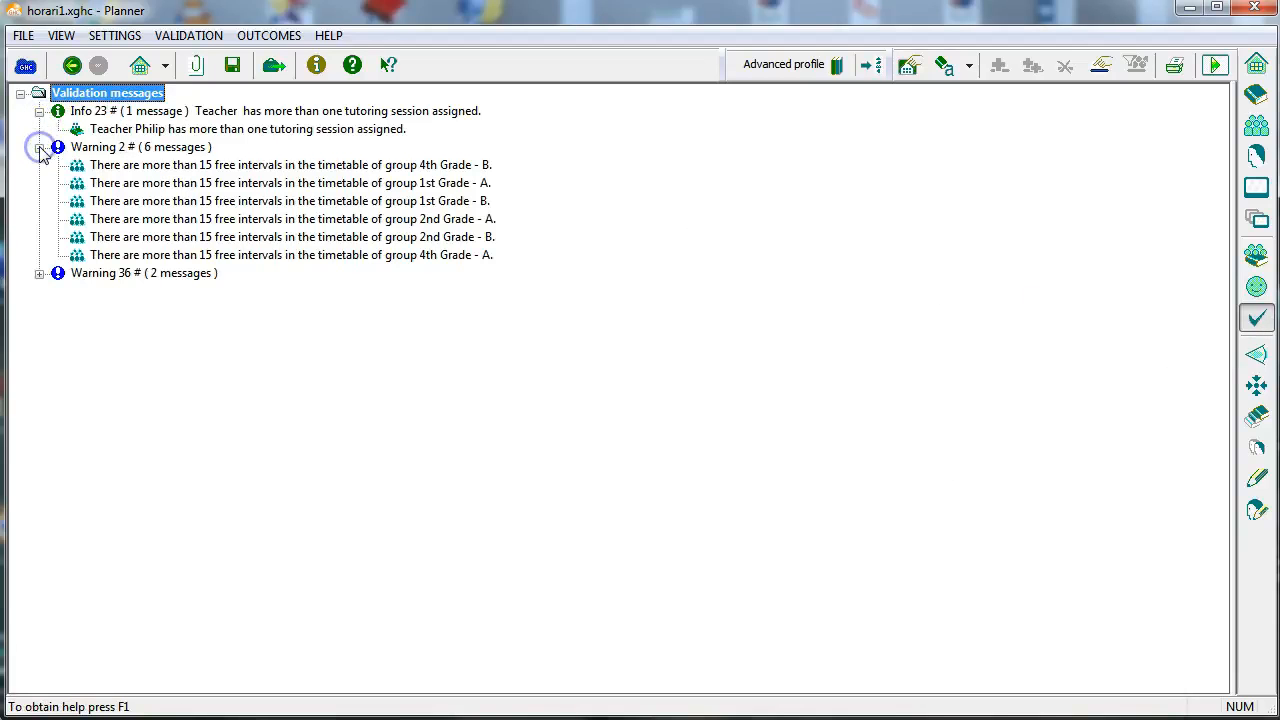
# - Expand the Warning 36 node to read the Technology 3rd Grade A and B same-day messages
pyautogui.click(40, 272)
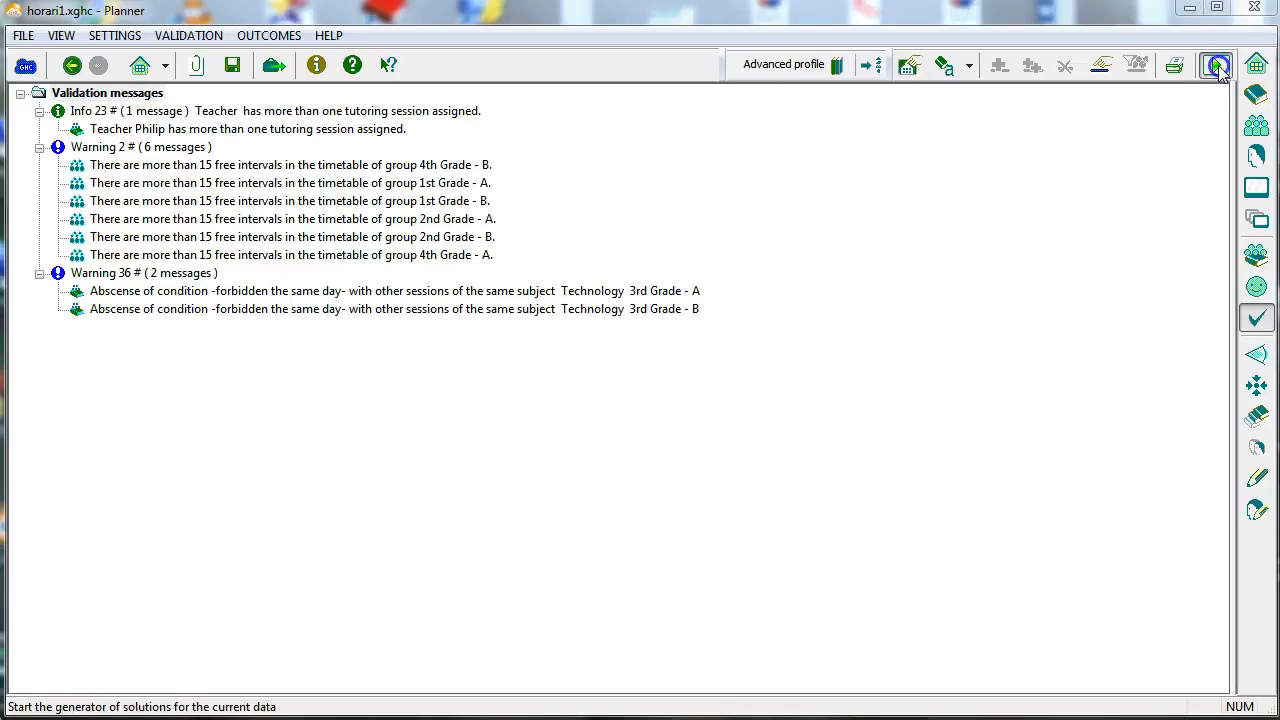
# - Generate a timetable solution and step through the resulting teacher timetables in EditHor
pyautogui.click(1216, 64)
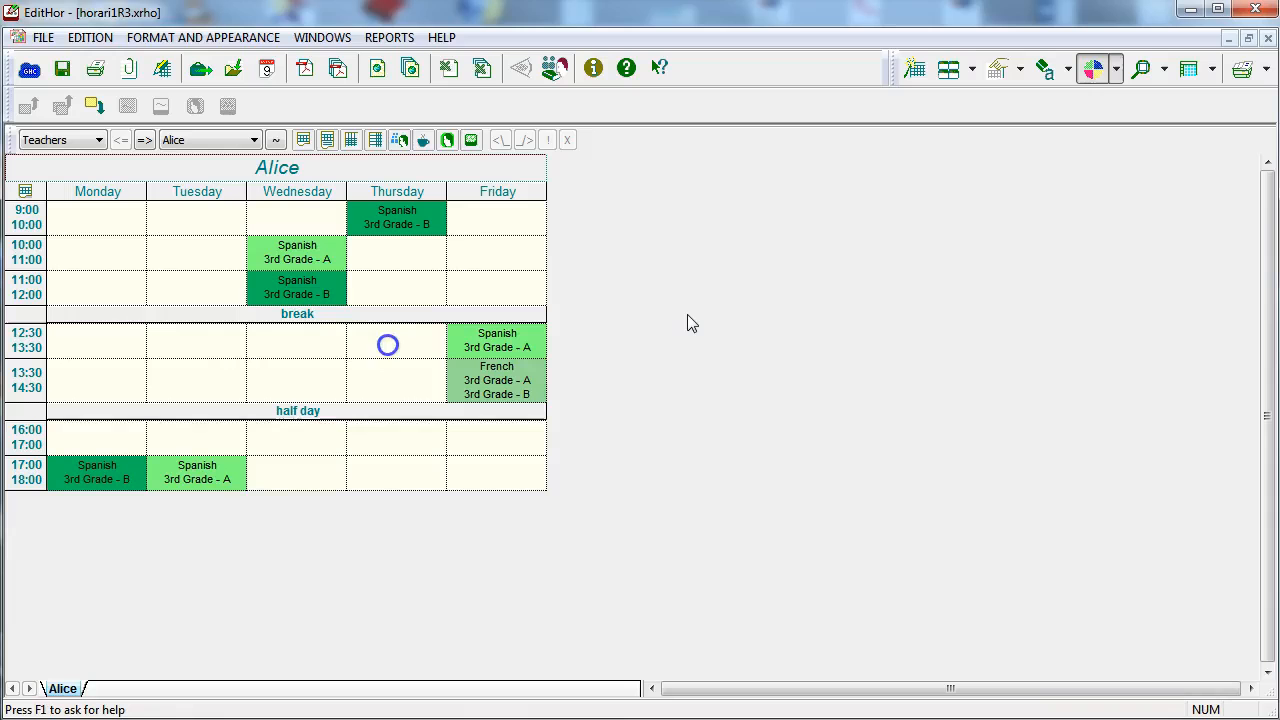
pyautogui.click(148, 140)
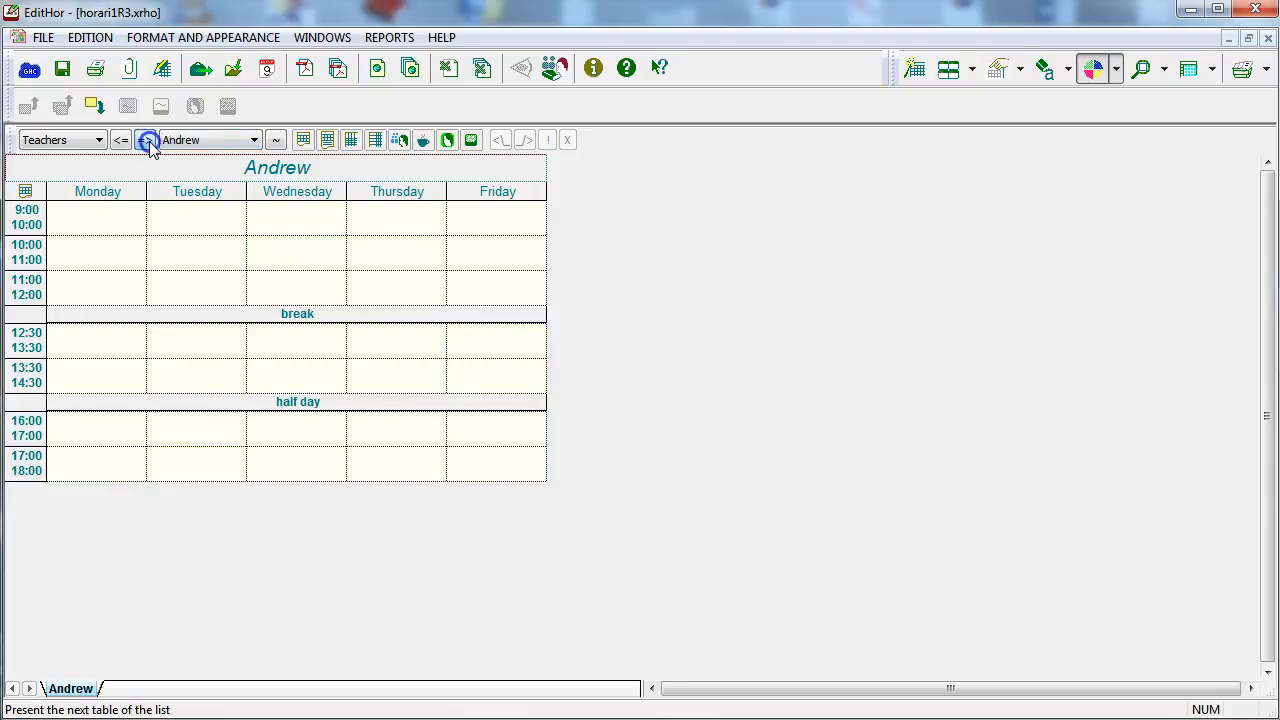
pyautogui.click(98, 140)
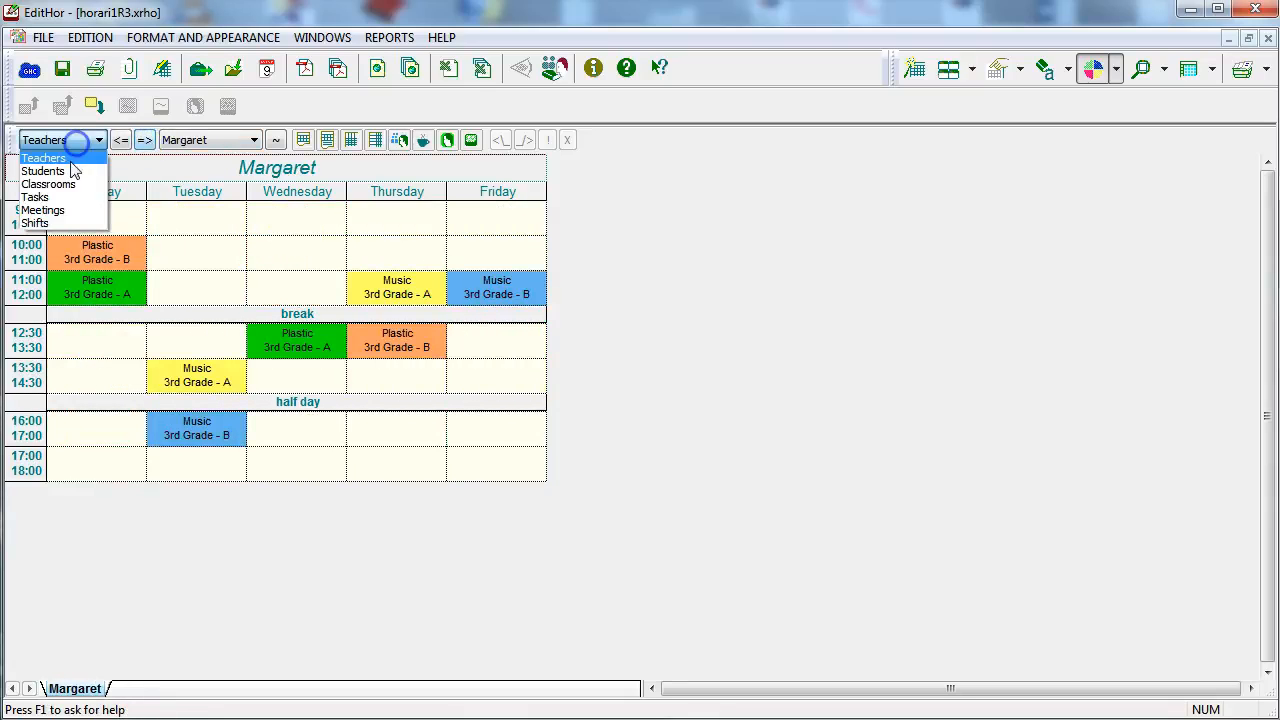
pyautogui.click(44, 170)
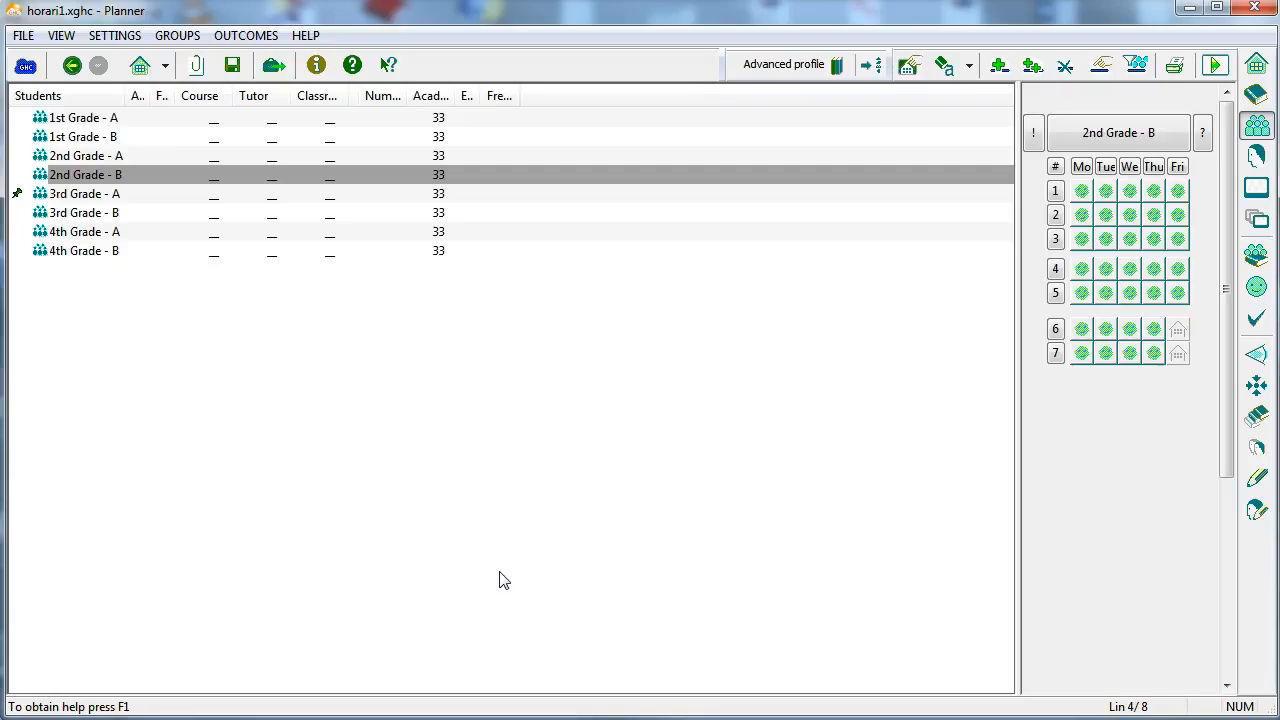
pyautogui.moveTo(582, 556)
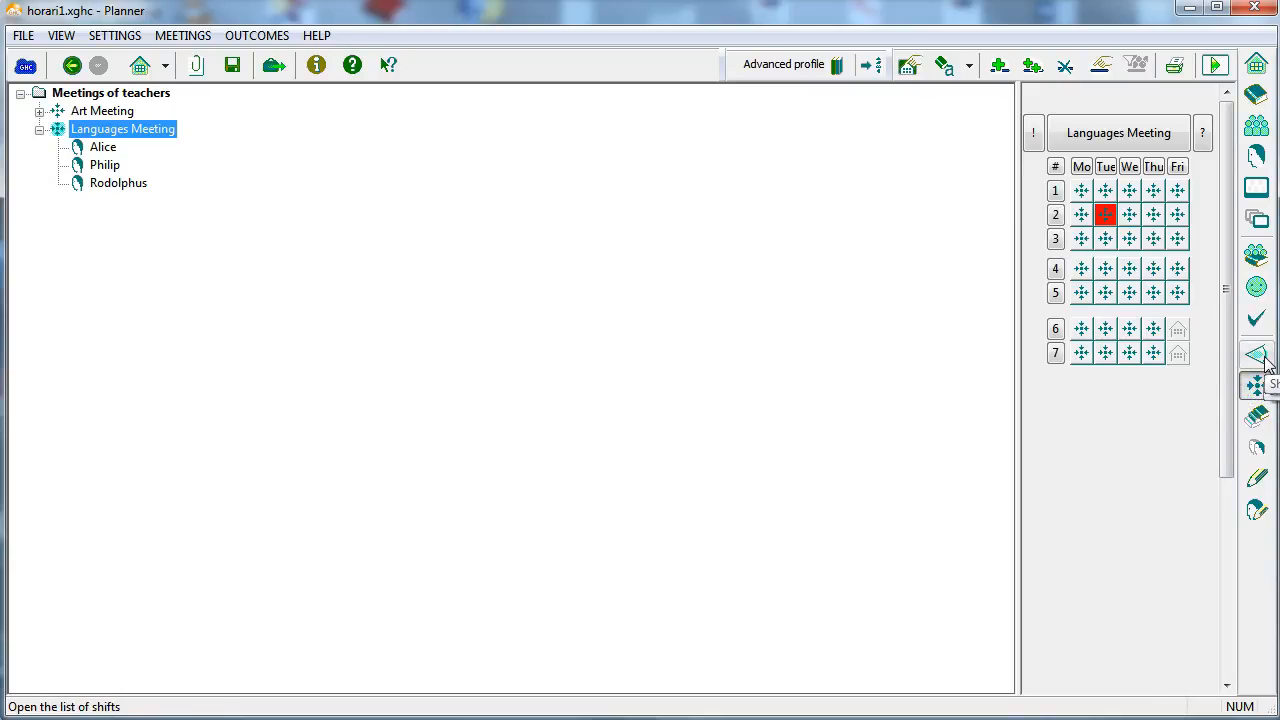
# - Show the full Academic sessions list with its 120 sessions and teacher meetings
pyautogui.click(1256, 510)
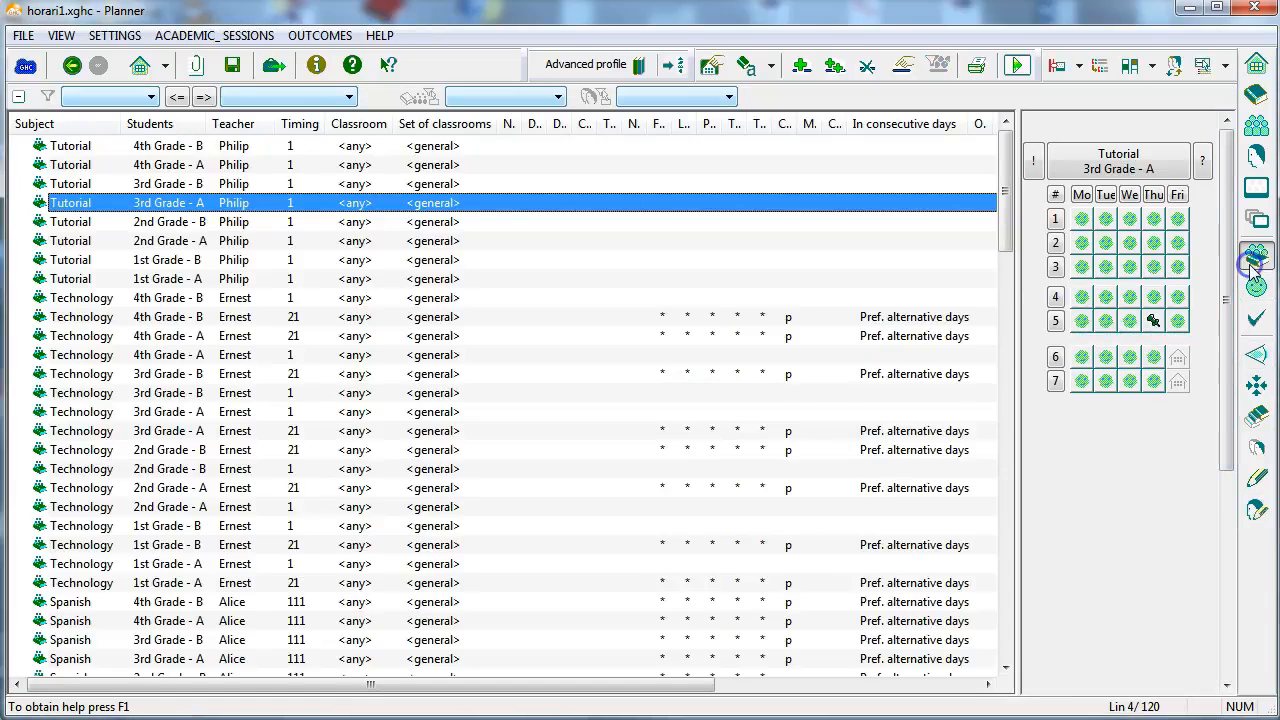
# - In Criteria, set the 'To the academic sessions' preferred-position weight to 7
pyautogui.scroll(-3)
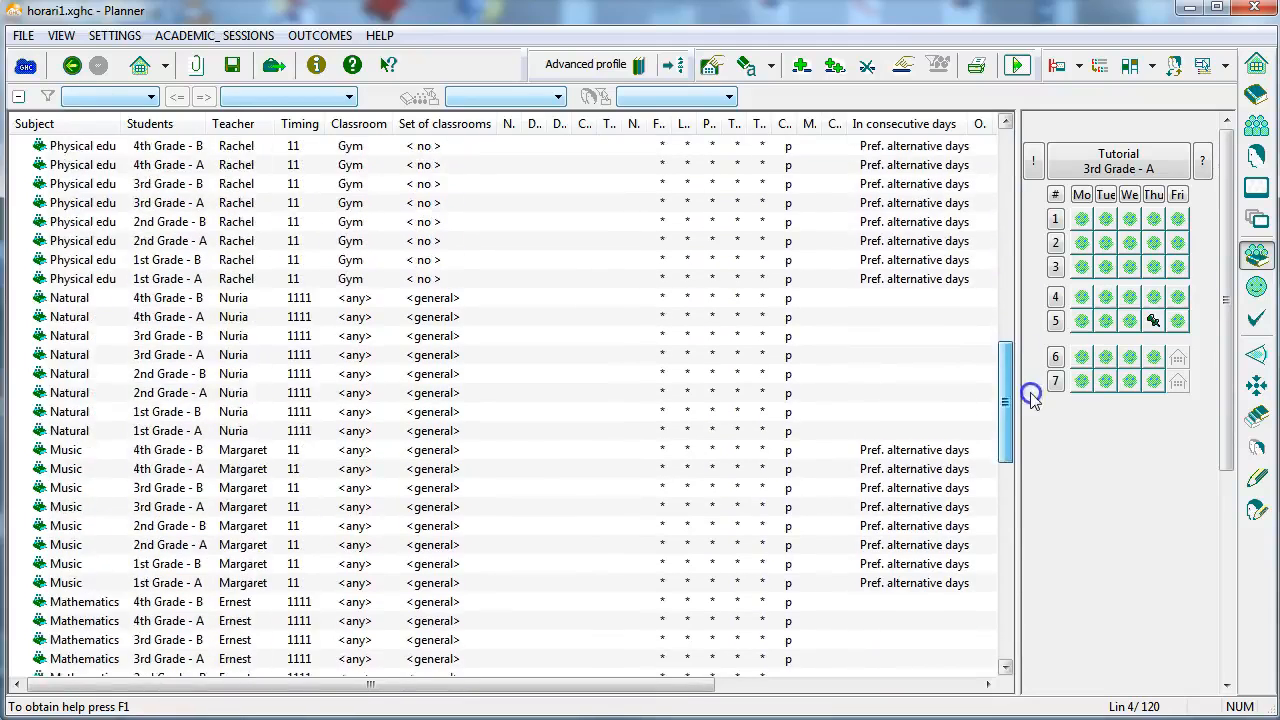
pyautogui.scroll(-3)
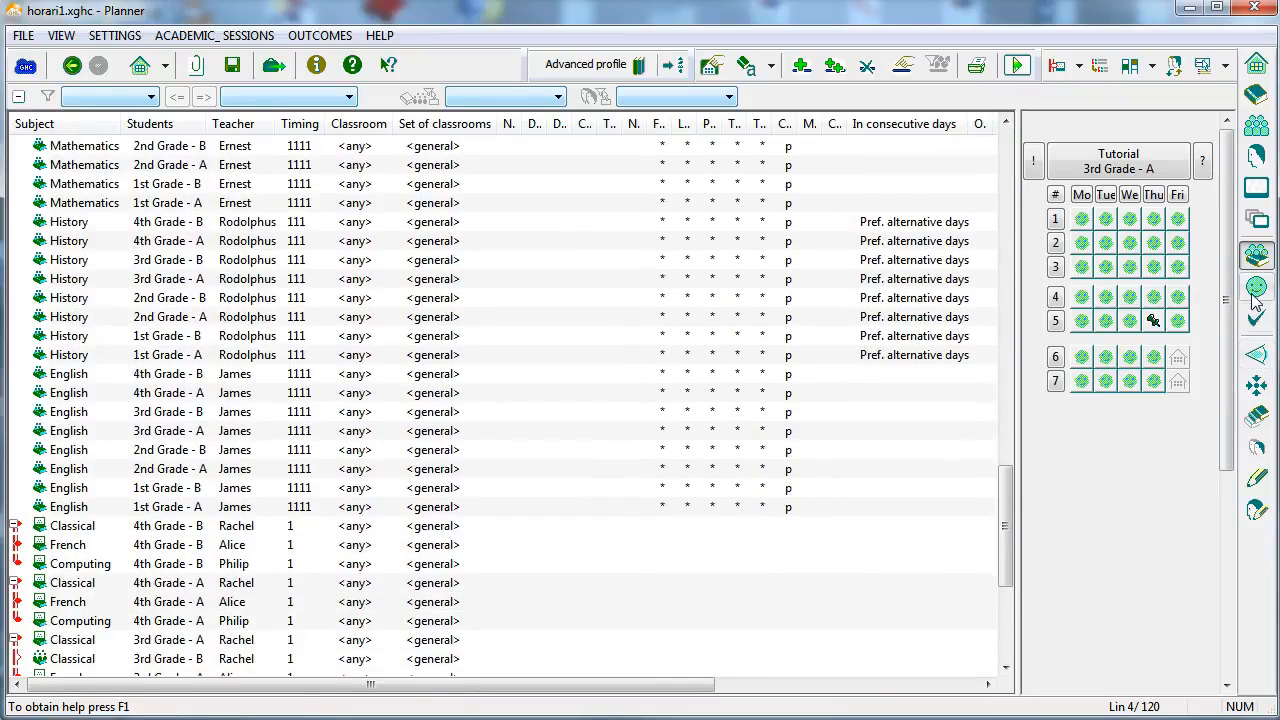
pyautogui.click(1256, 288)
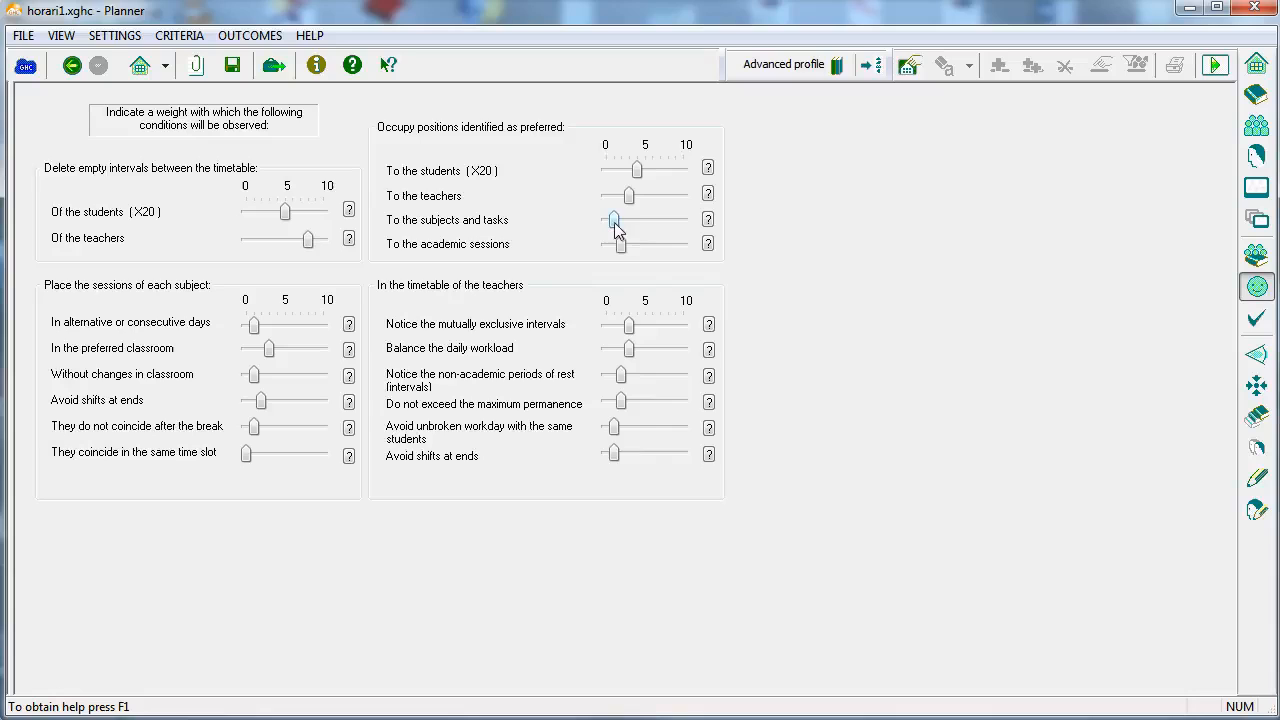
pyautogui.moveTo(620, 244); pyautogui.dragTo(664, 244)
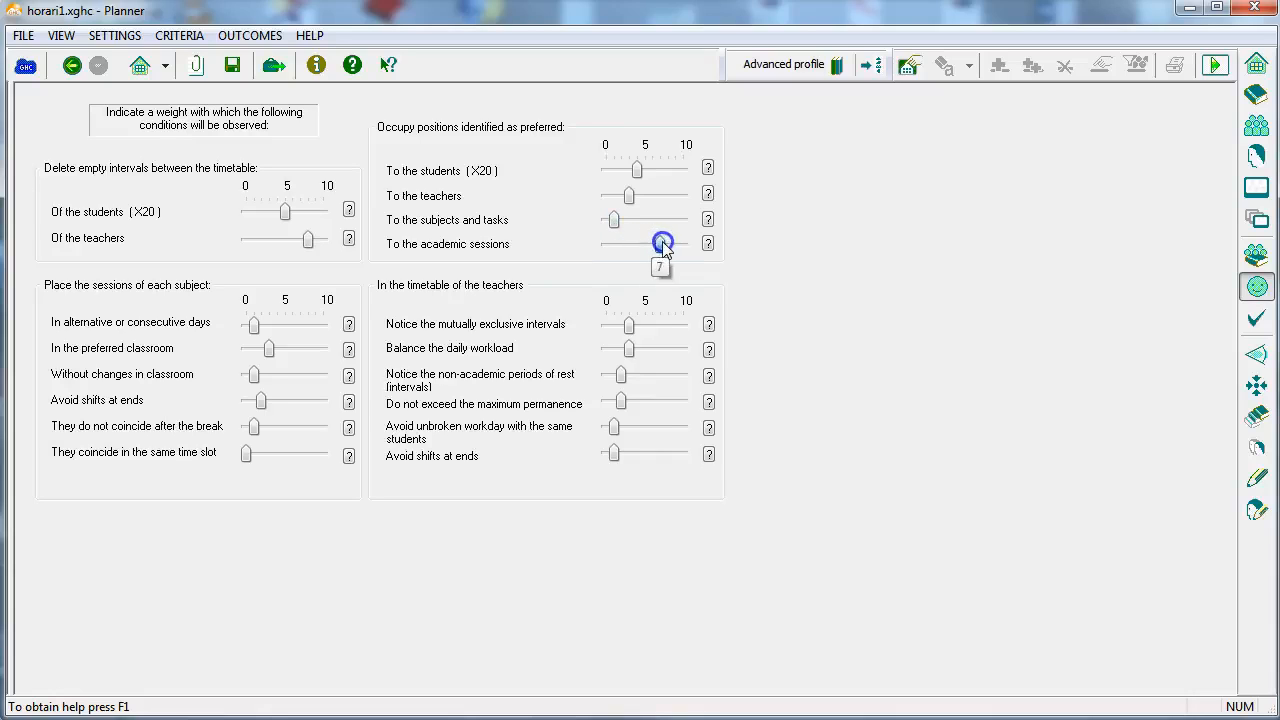
pyautogui.moveTo(660, 244); pyautogui.dragTo(668, 244)
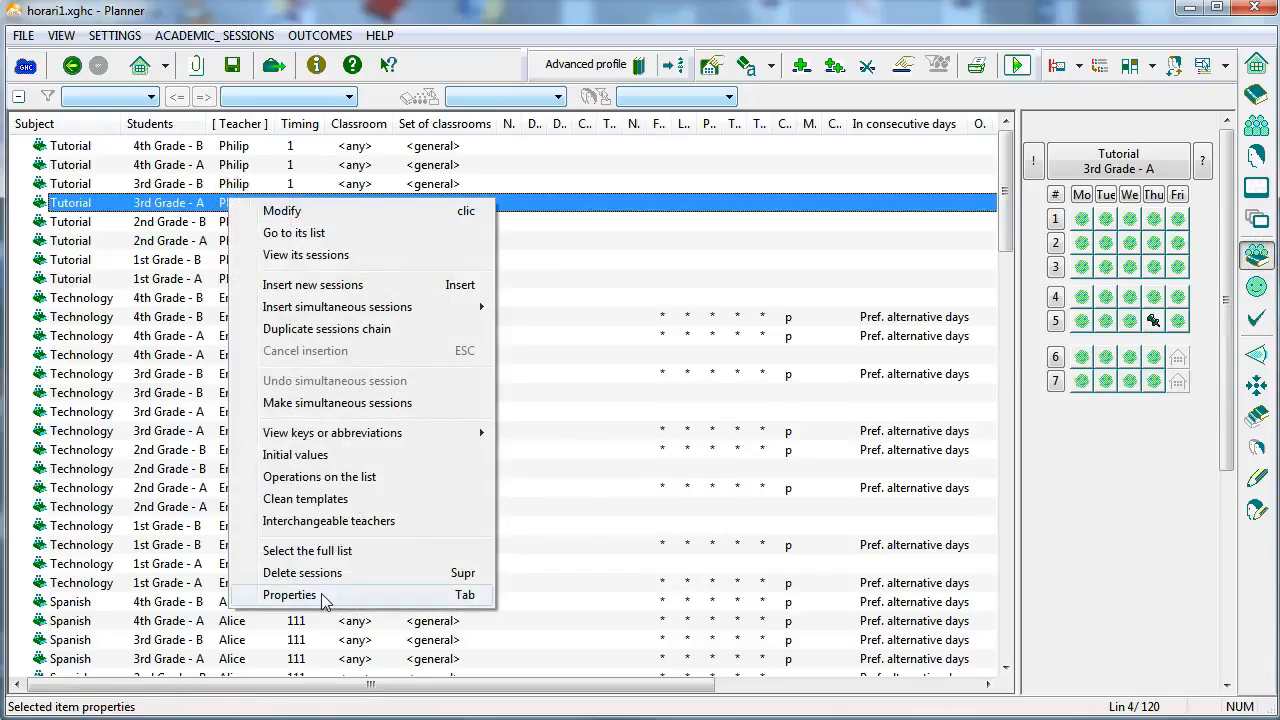
# - Link Tutorial 3rd Grade - A with Tutorial 2nd Grade - B via In different days, accept and regenerate
pyautogui.click(288, 596)
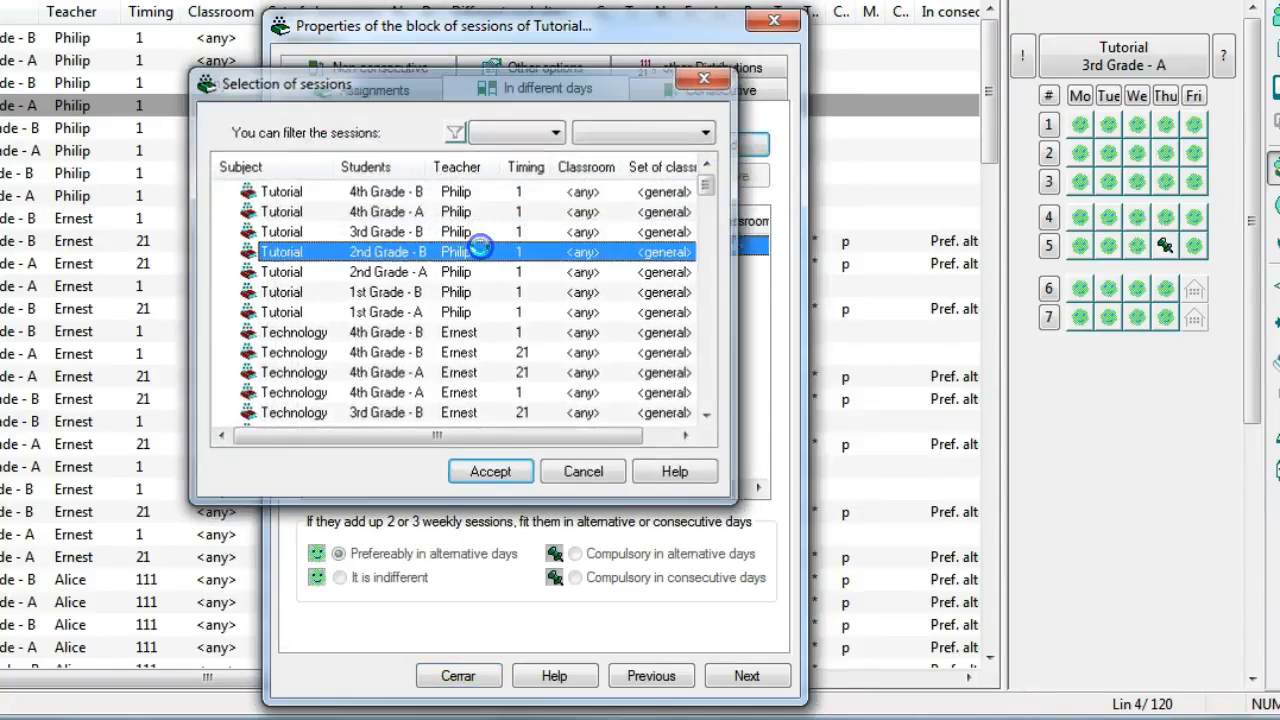
pyautogui.click(490, 470)
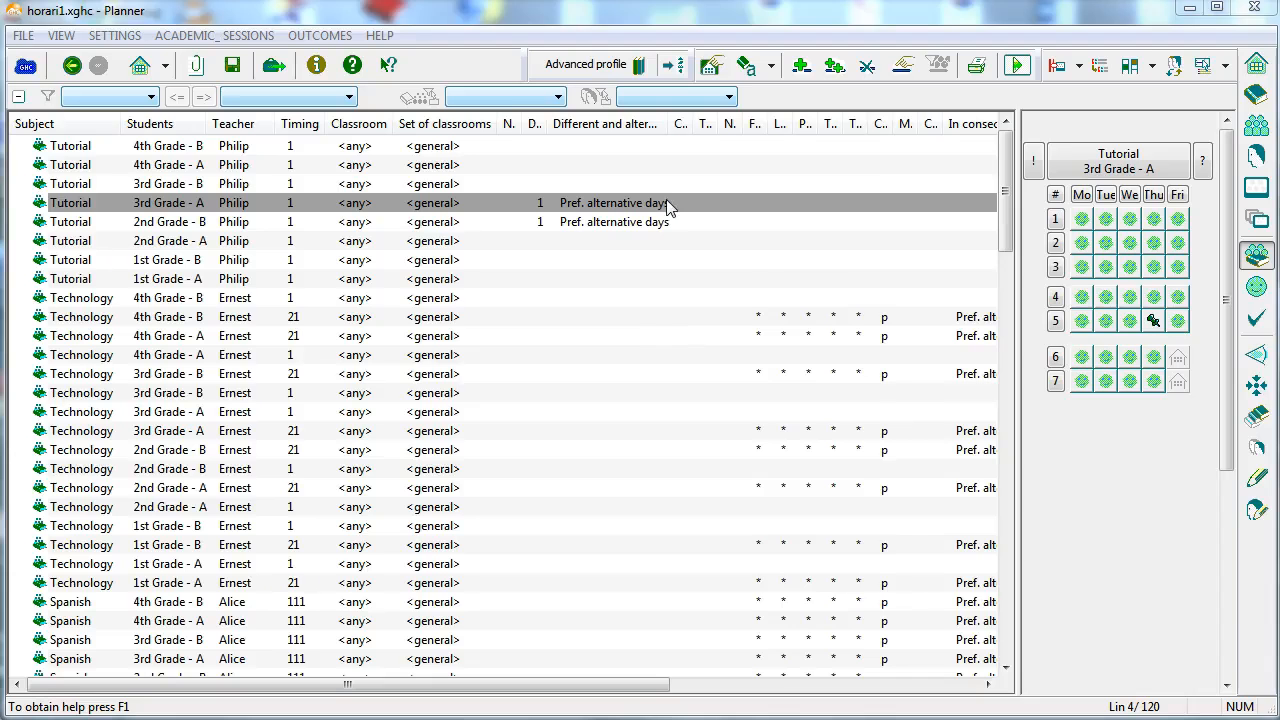
pyautogui.click(1016, 64)
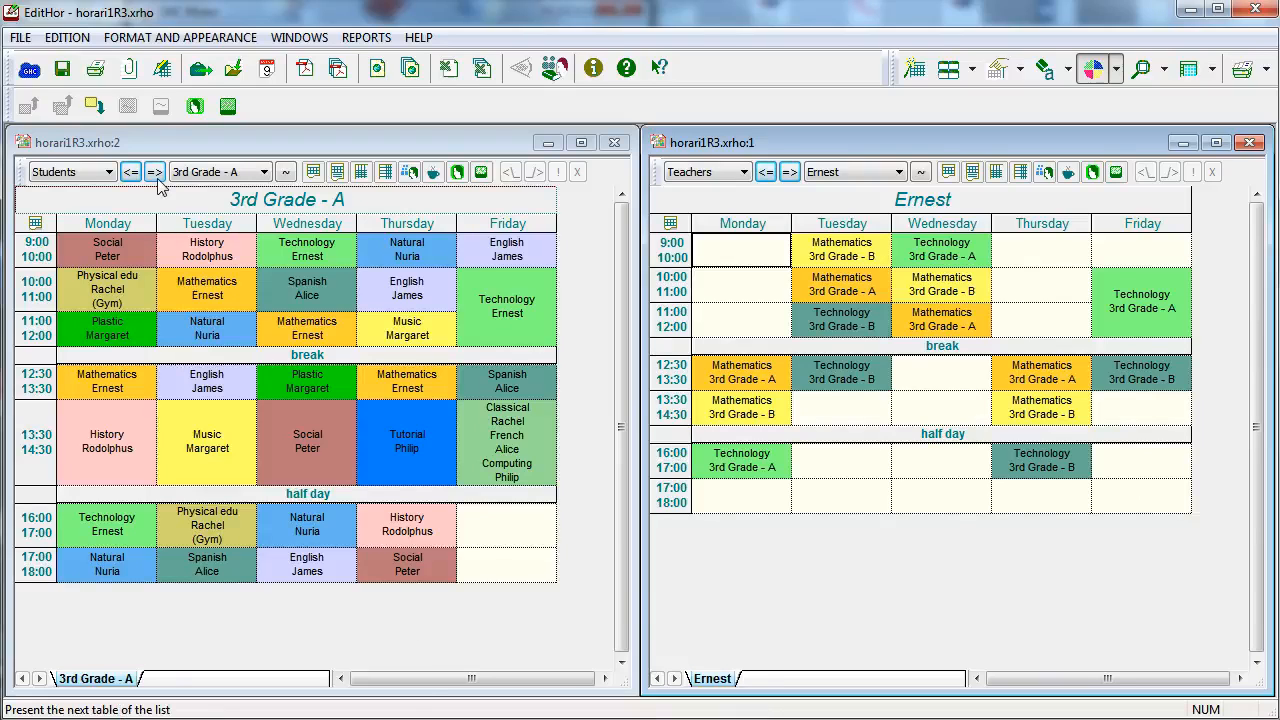
# - Advance the Students window to 3rd Grade - B and the Teachers window on to Peter
pyautogui.click(154, 172)
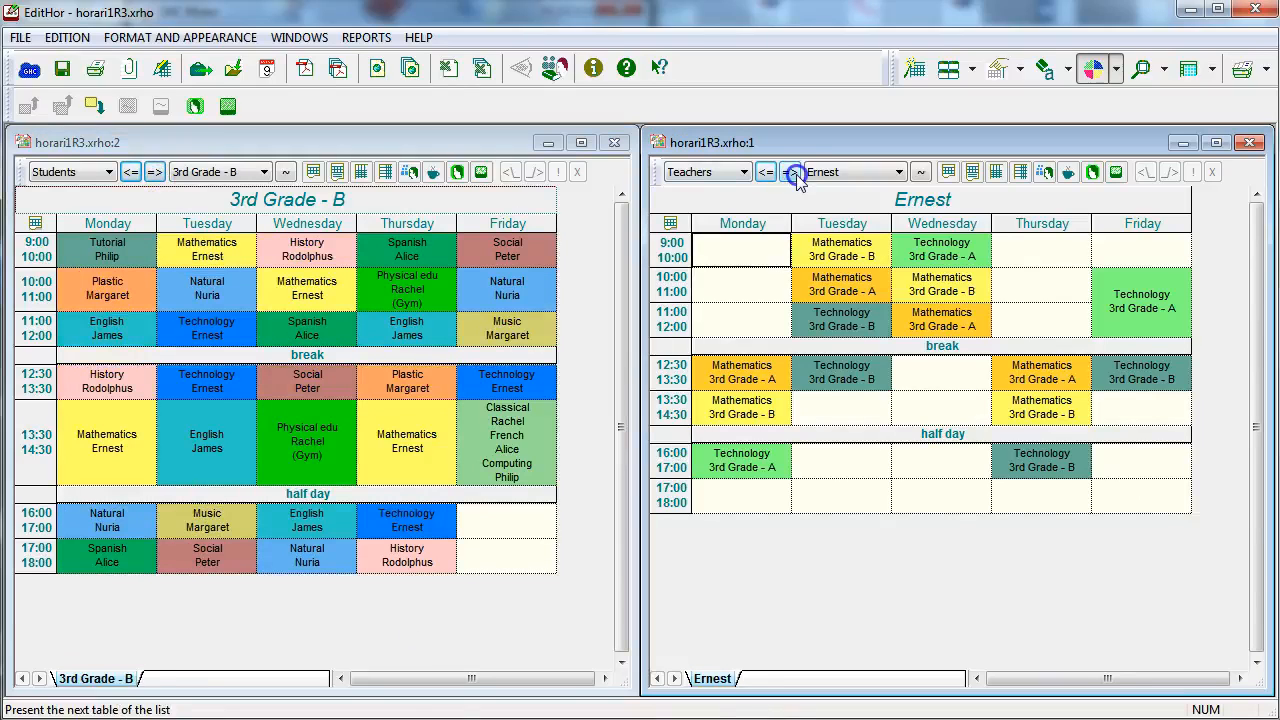
pyautogui.click(790, 172)
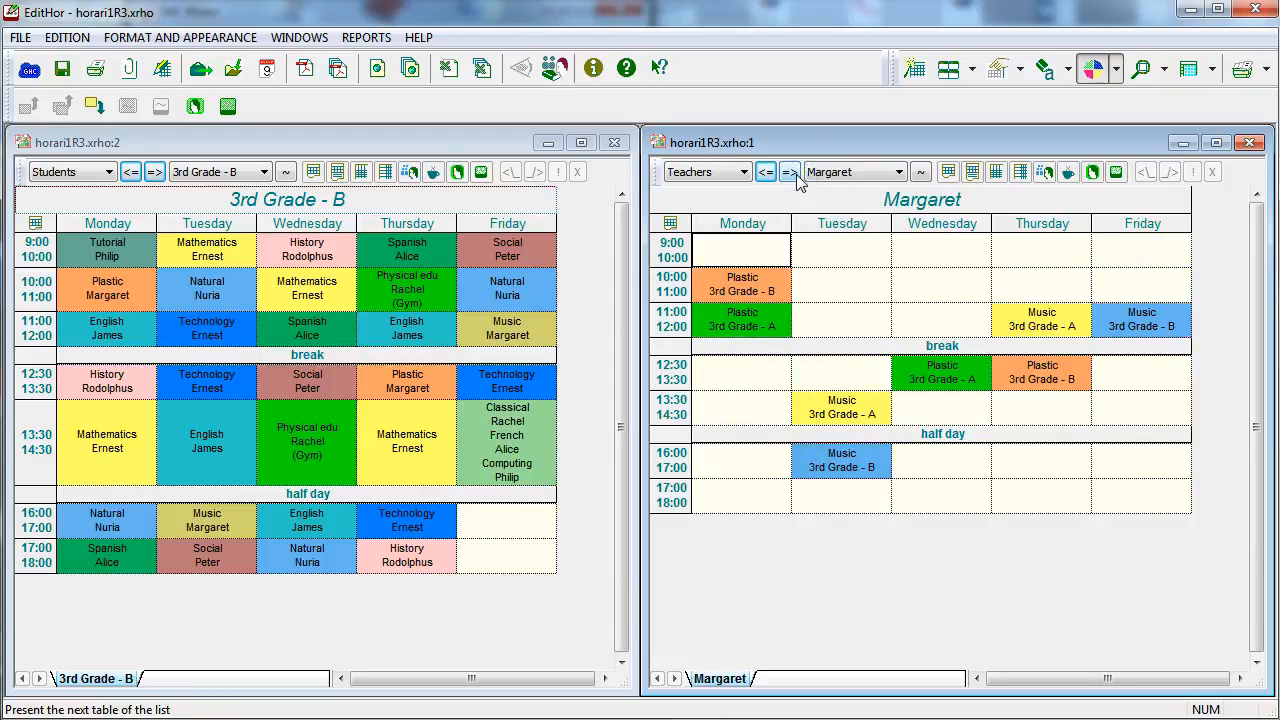
pyautogui.click(792, 172)
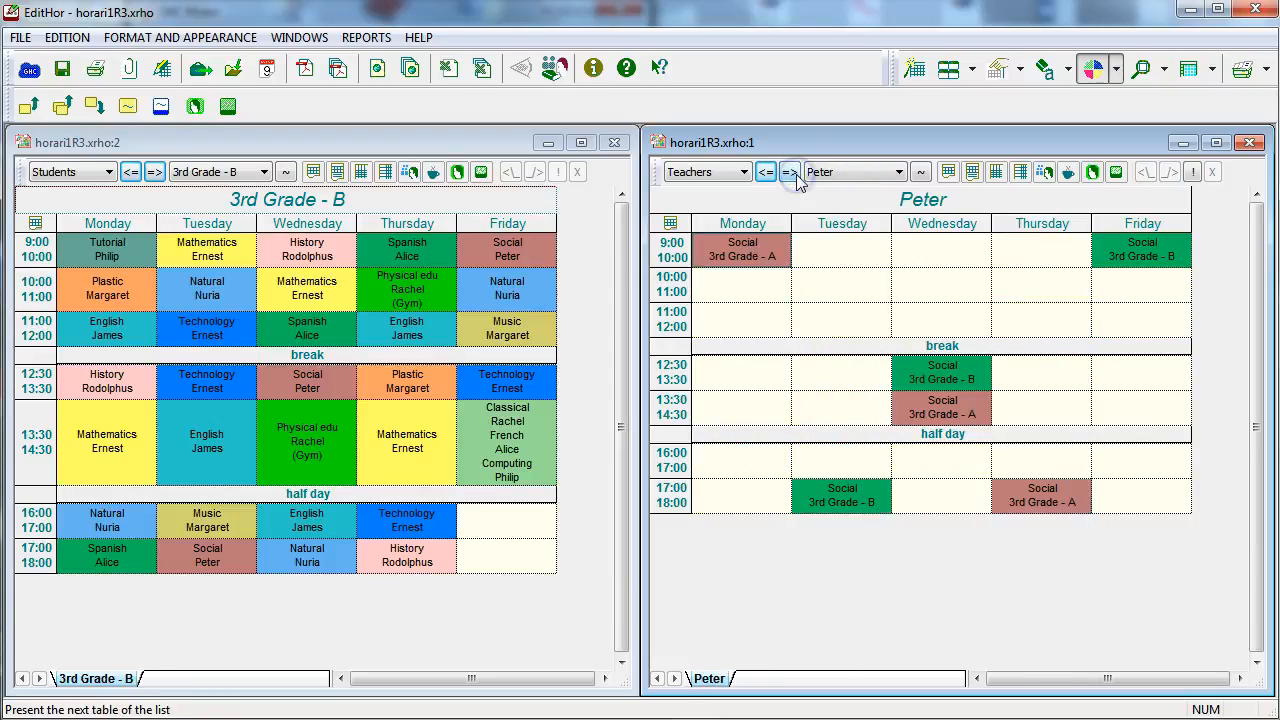